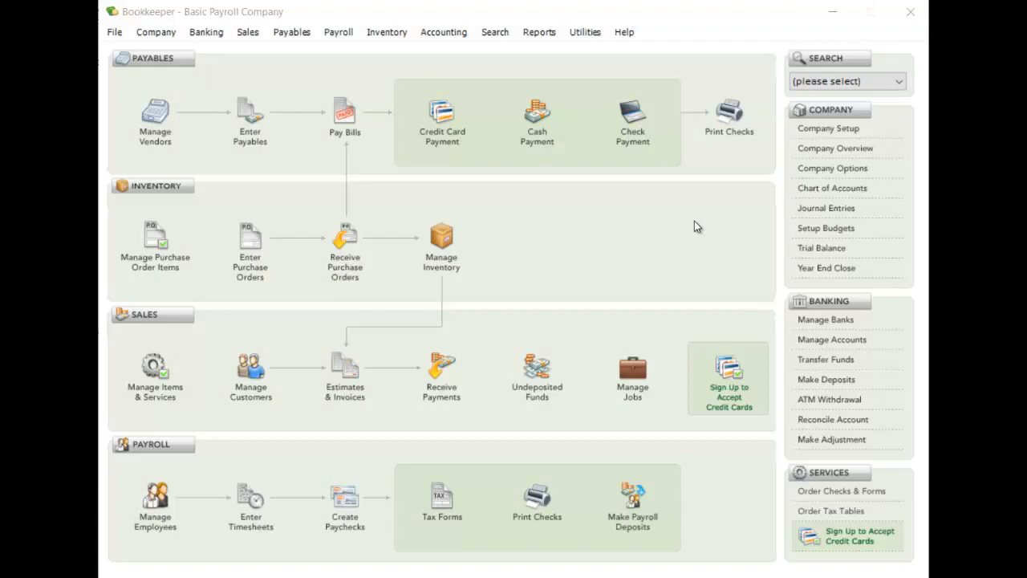
{"action": "mouse_move", "coordinate": [685, 229]}
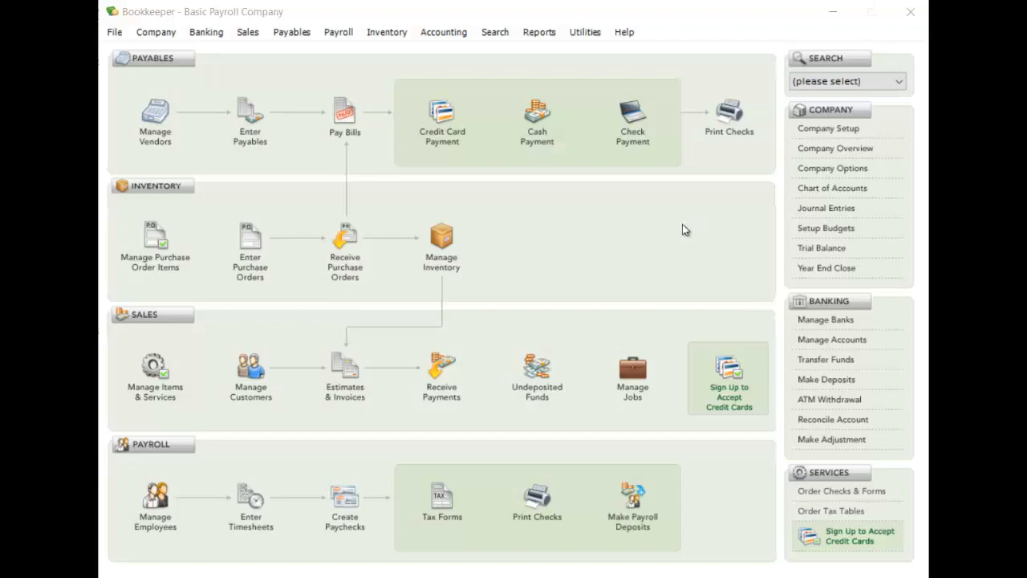
{"action": "mouse_move", "coordinate": [646, 233]}
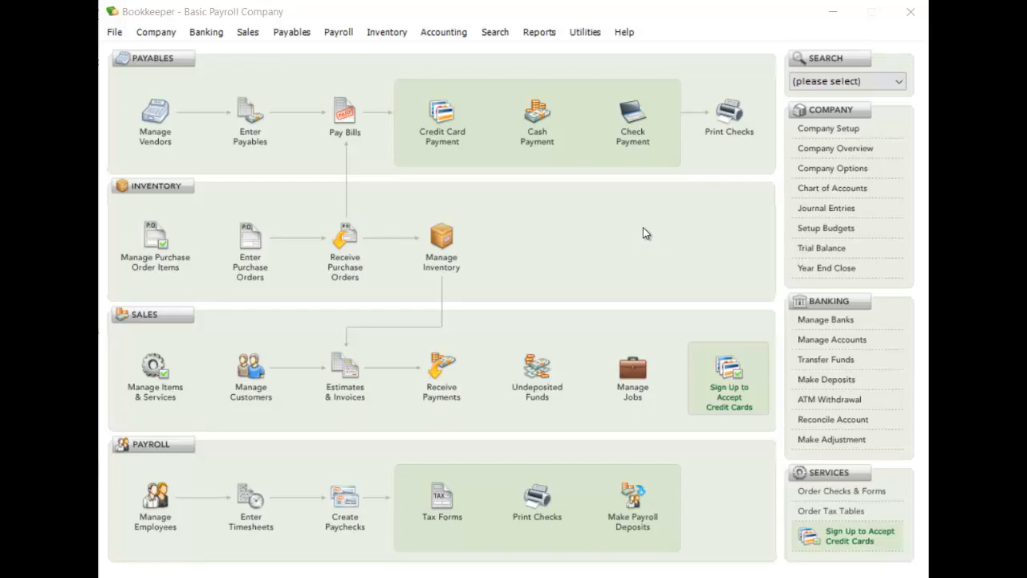
{"action": "mouse_move", "coordinate": [641, 235]}
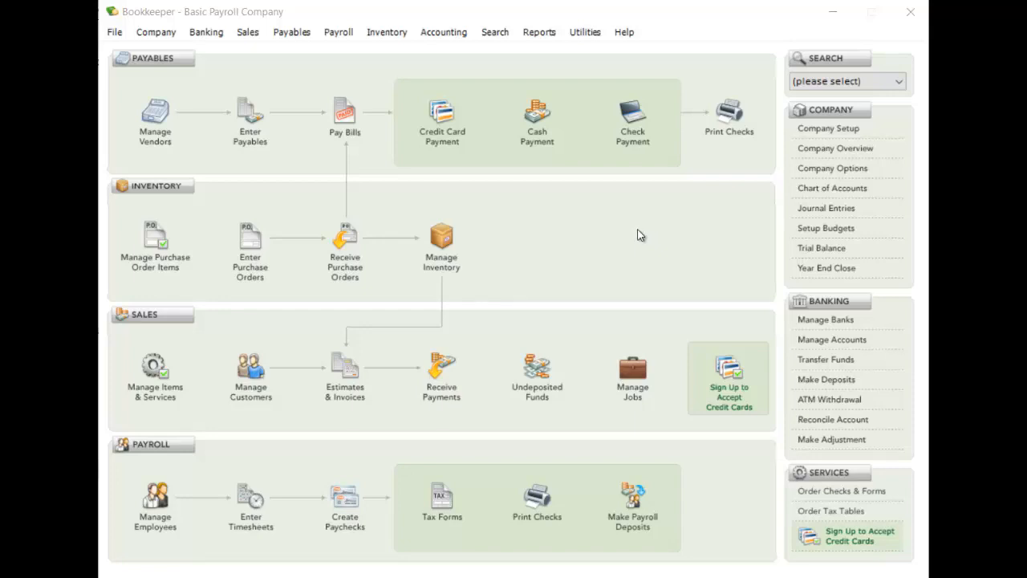
{"action": "mouse_move", "coordinate": [155, 120]}
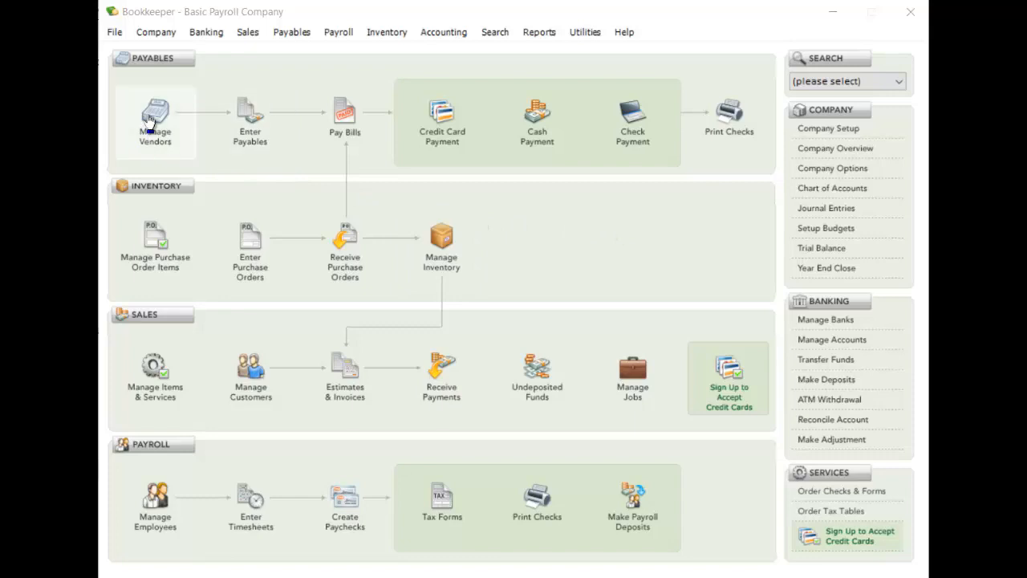
Step: Review Charlie Contractor's vendor record and 1099 tax details, accepting it unchanged
{"action": "left_click", "coordinate": [155, 116]}
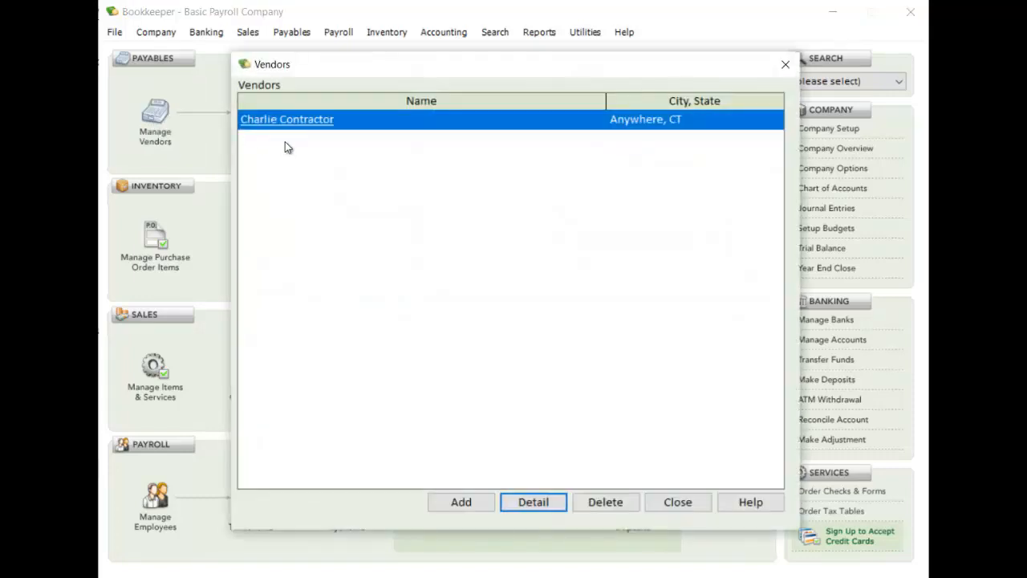
{"action": "left_click", "coordinate": [532, 501]}
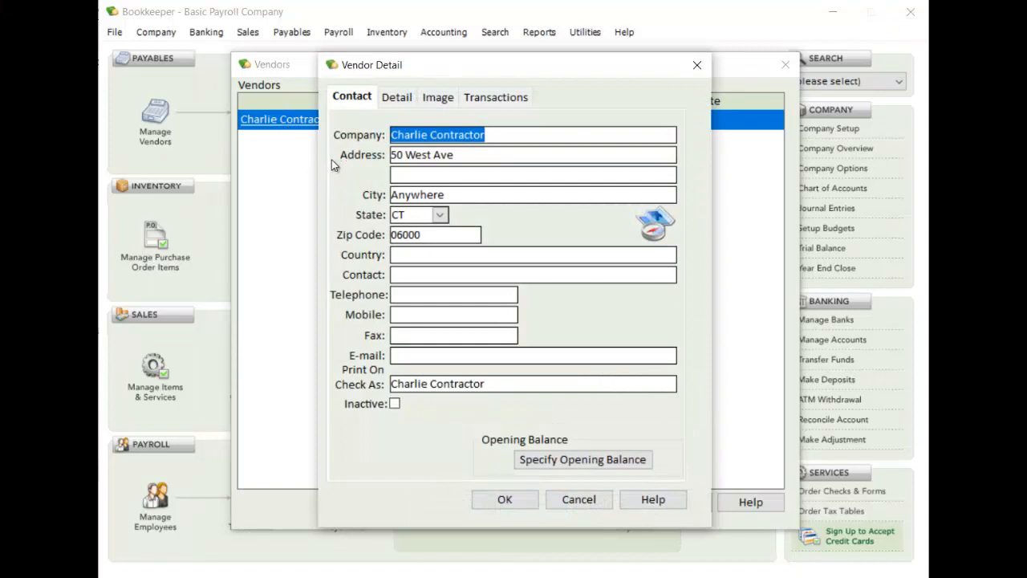
{"action": "mouse_move", "coordinate": [355, 181]}
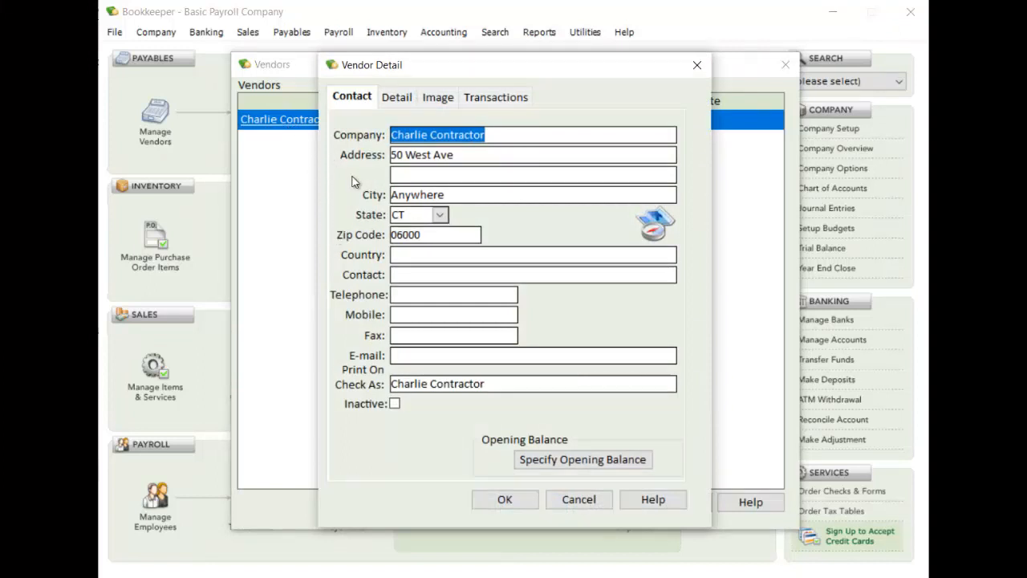
{"action": "left_click", "coordinate": [396, 97]}
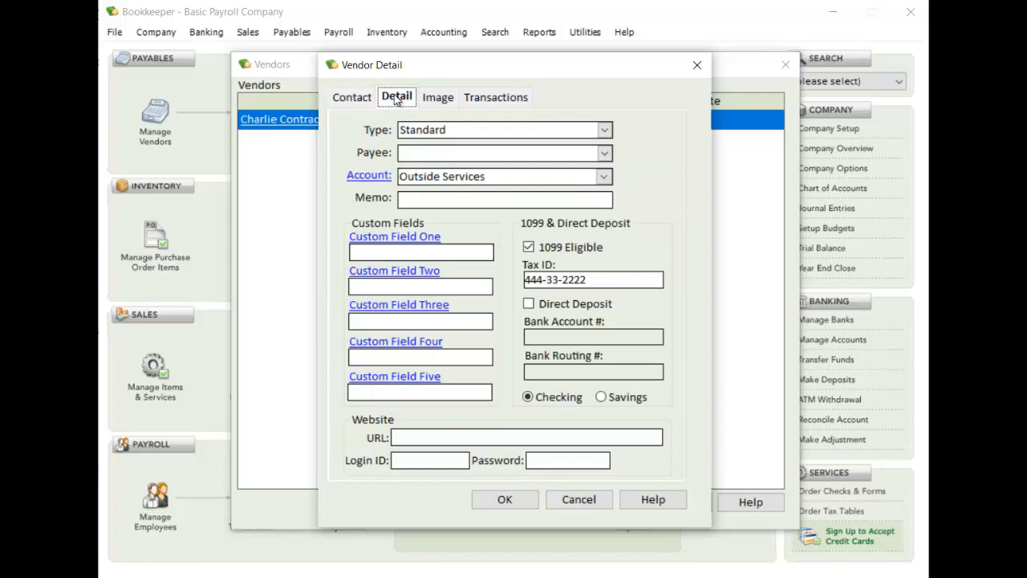
{"action": "mouse_move", "coordinate": [343, 185]}
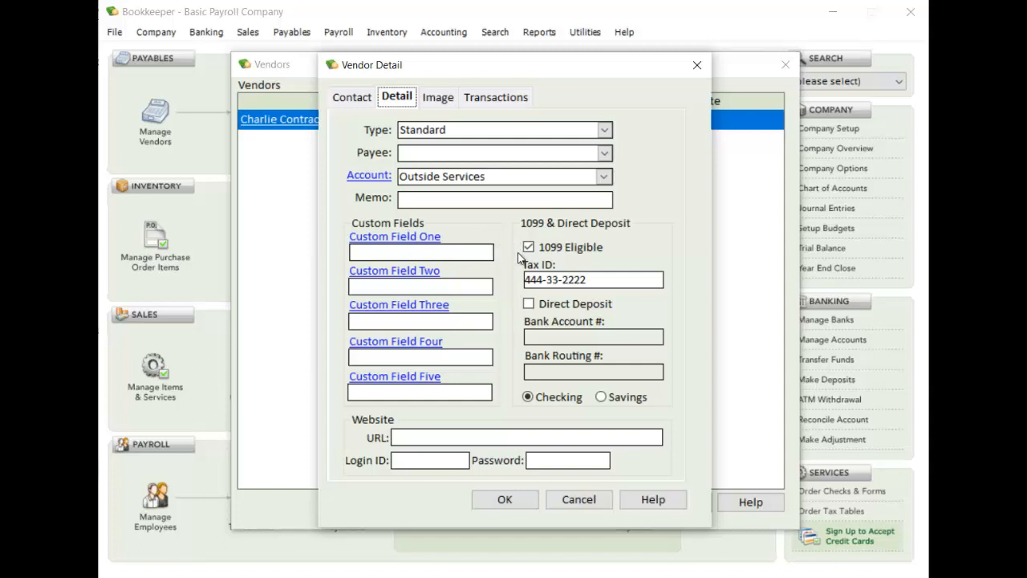
{"action": "mouse_move", "coordinate": [624, 271]}
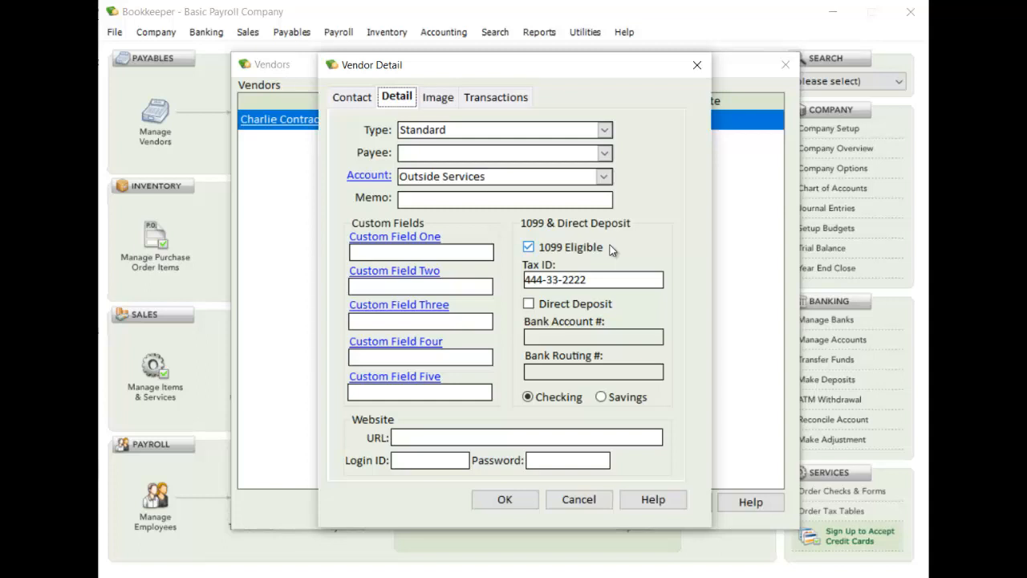
{"action": "mouse_move", "coordinate": [598, 250]}
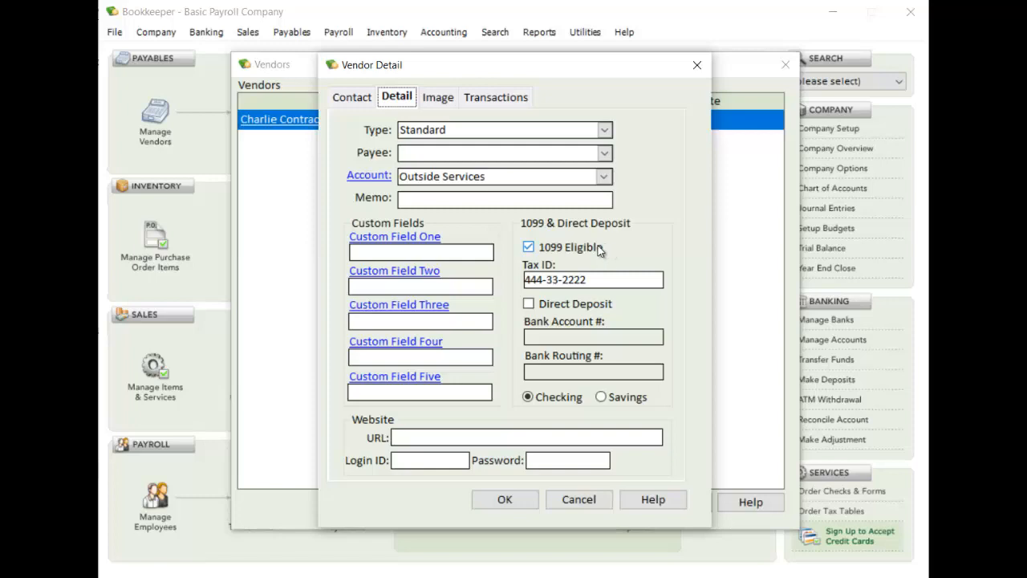
{"action": "left_click", "coordinate": [504, 499]}
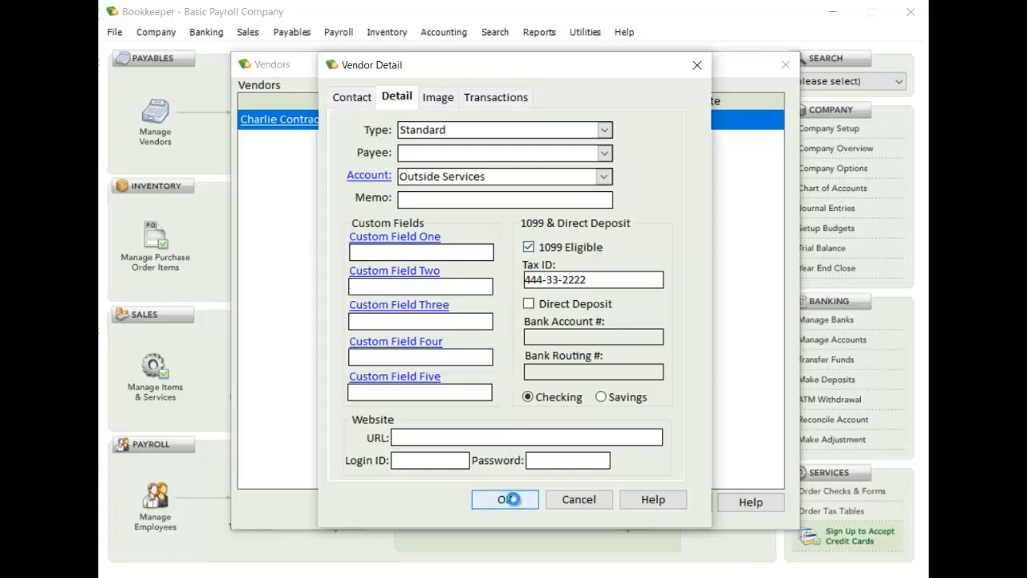
{"action": "left_click", "coordinate": [504, 499]}
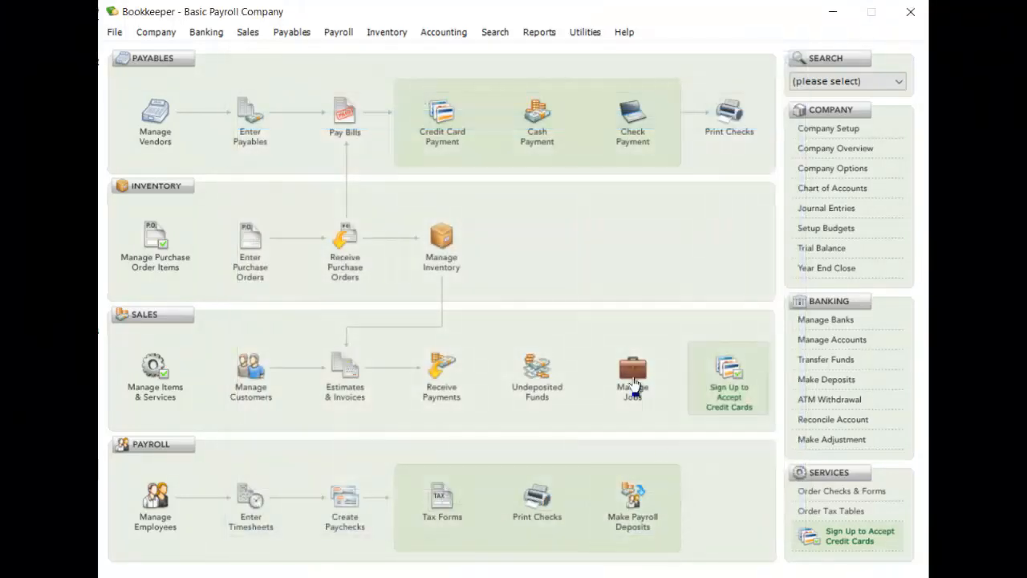
{"action": "mouse_move", "coordinate": [629, 205]}
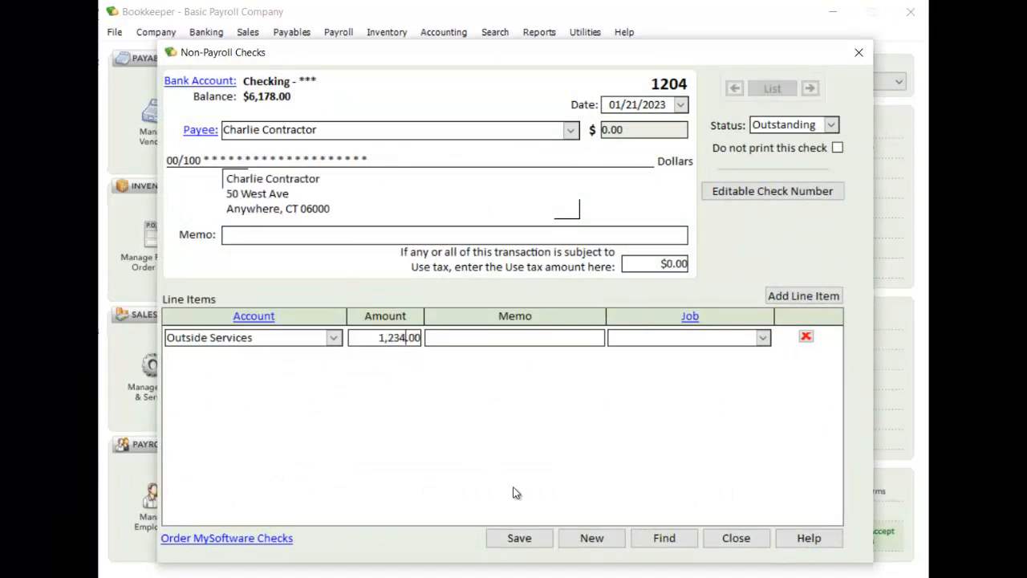
Step: Date the check December 9, 2022 and save it
{"action": "left_click", "coordinate": [680, 104]}
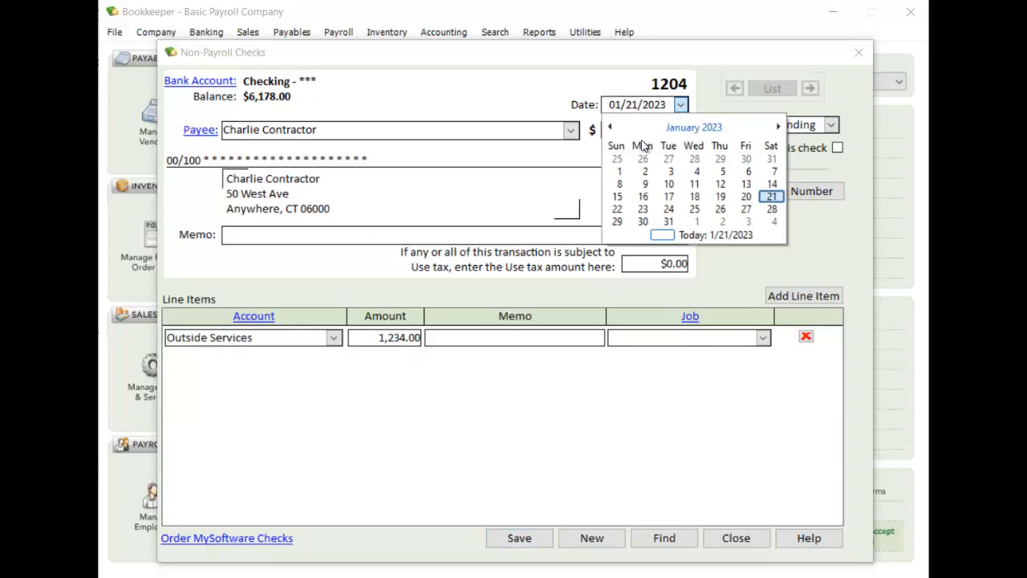
{"action": "left_click", "coordinate": [609, 127]}
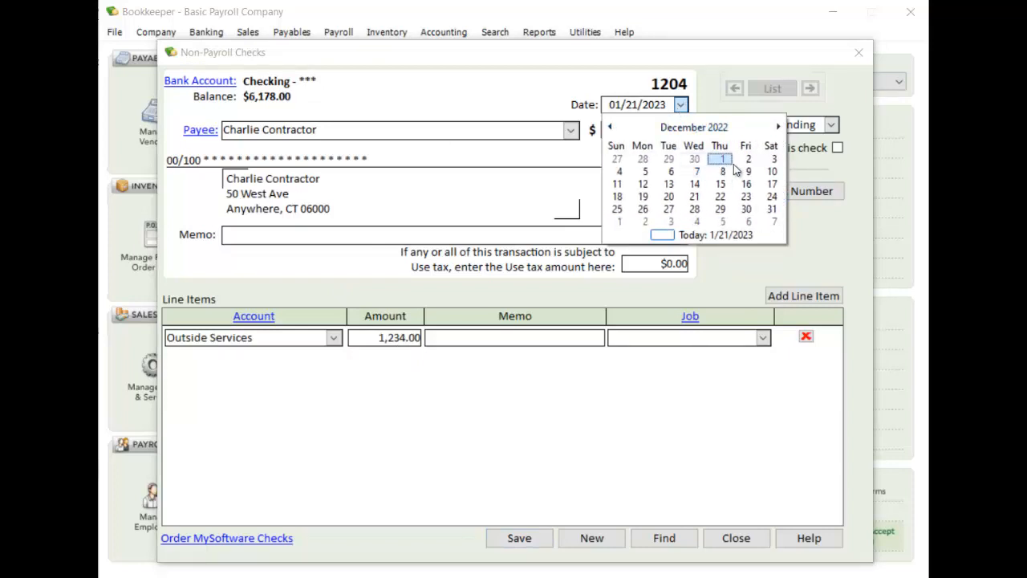
{"action": "left_click", "coordinate": [747, 171]}
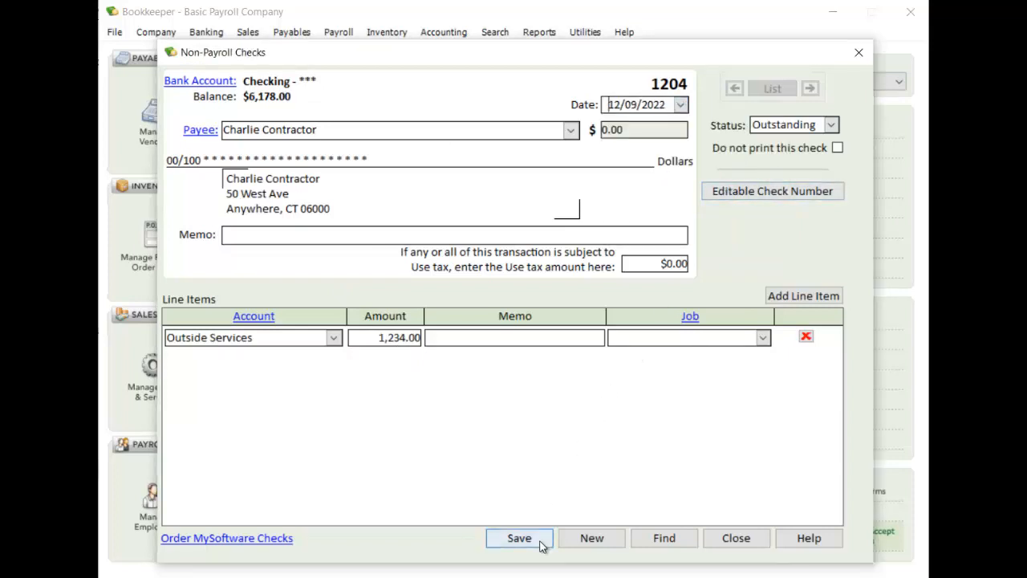
{"action": "left_click", "coordinate": [519, 538]}
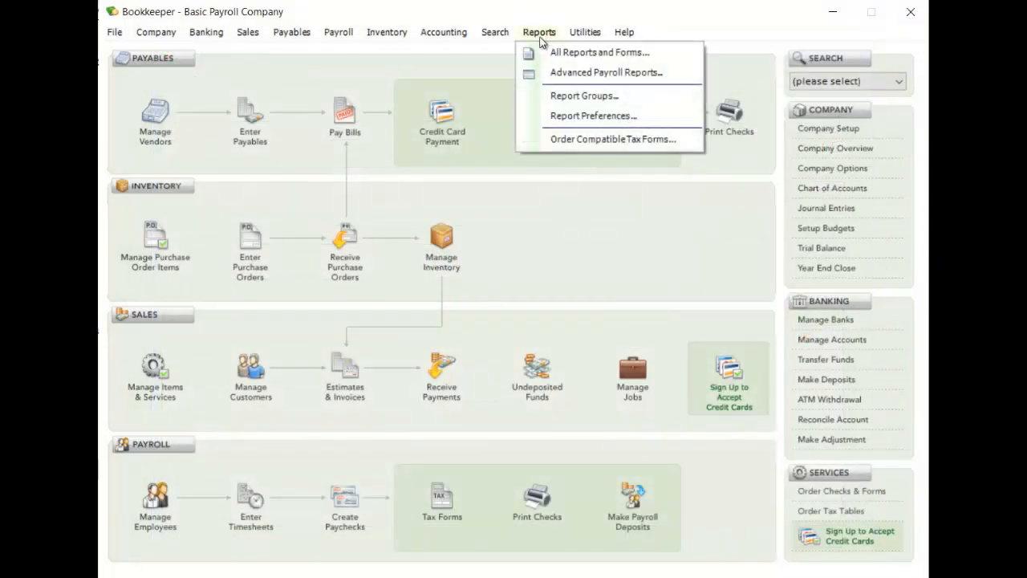
Step: Locate the 1099-NEC report in the Payroll group, dismissing the no-data messages
{"action": "left_click", "coordinate": [600, 52]}
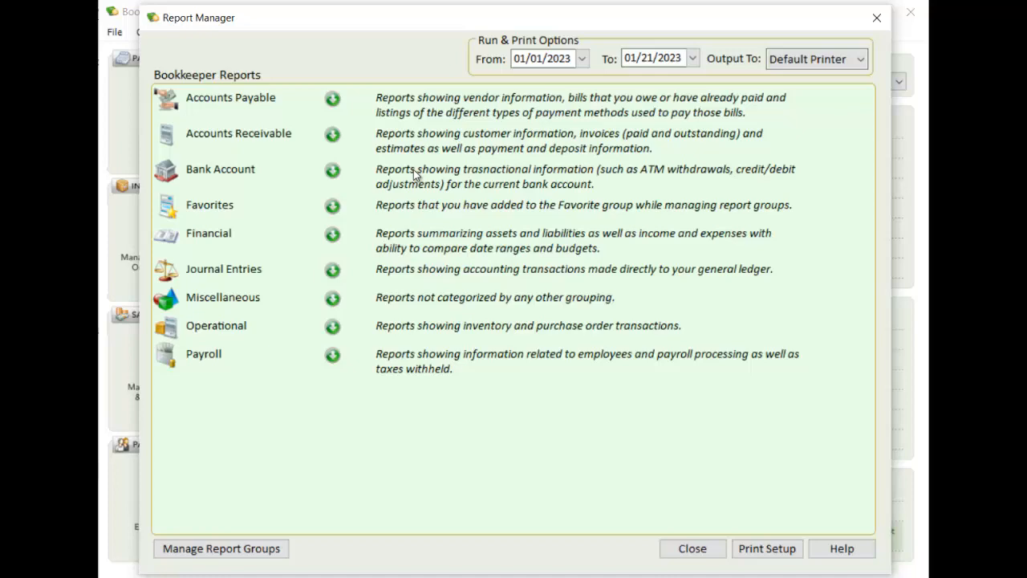
{"action": "left_click", "coordinate": [332, 354]}
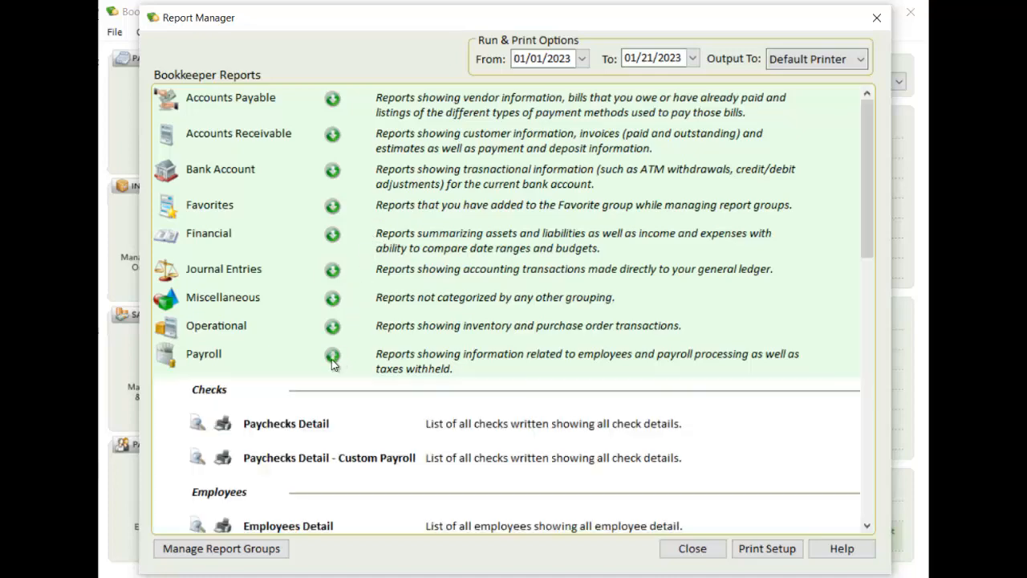
{"action": "scroll", "scroll_direction": "down", "scroll_amount": 3}
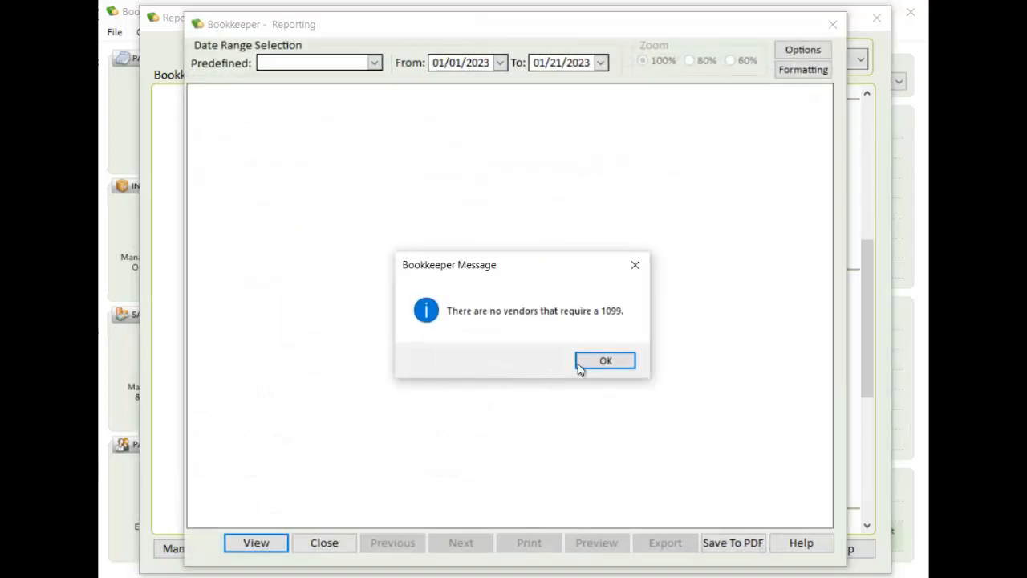
{"action": "left_click", "coordinate": [605, 360]}
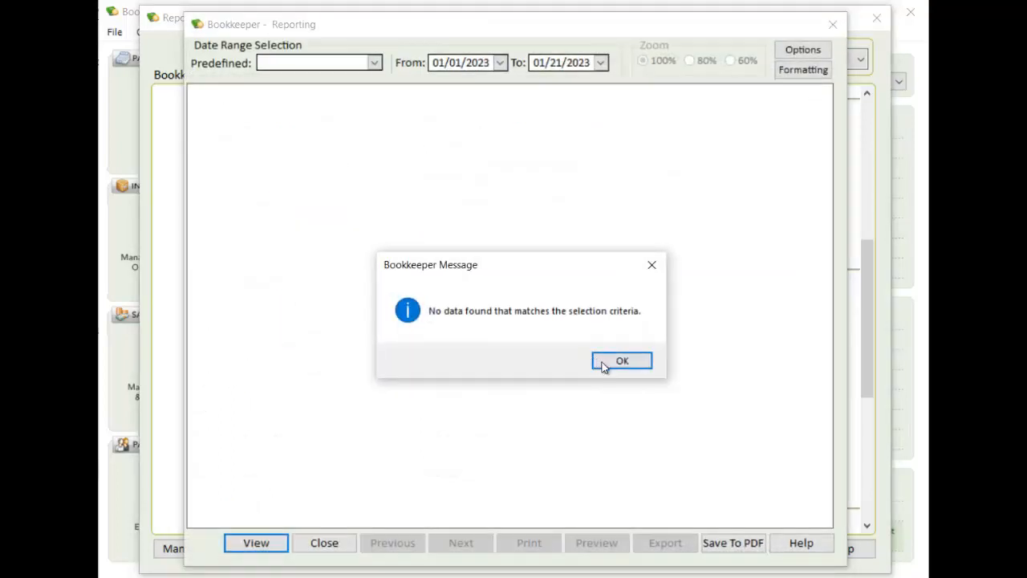
{"action": "left_click", "coordinate": [622, 360]}
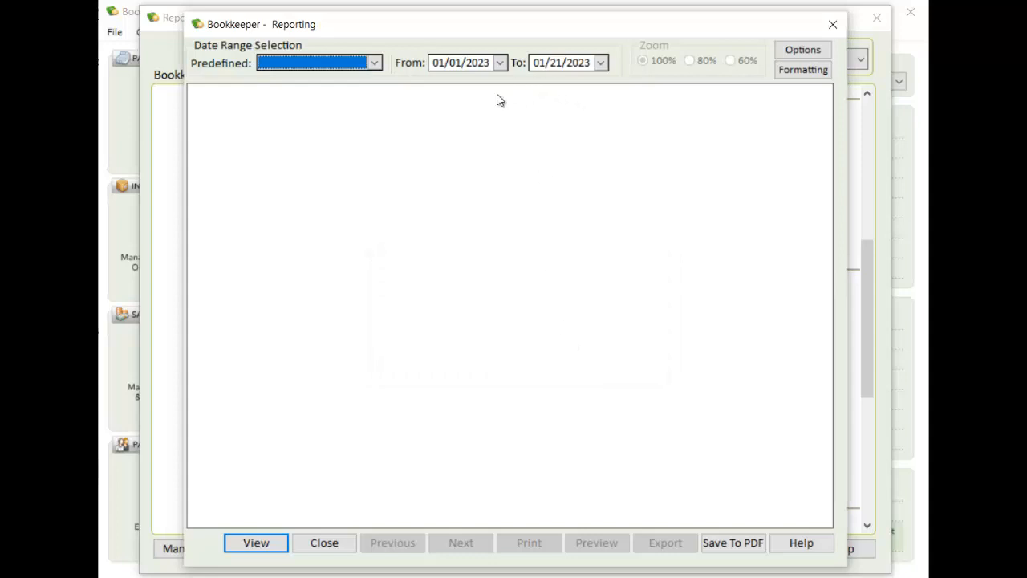
Step: Set the date range to Last year to show $3,056.00 compensation, then close the report
{"action": "left_click", "coordinate": [373, 63]}
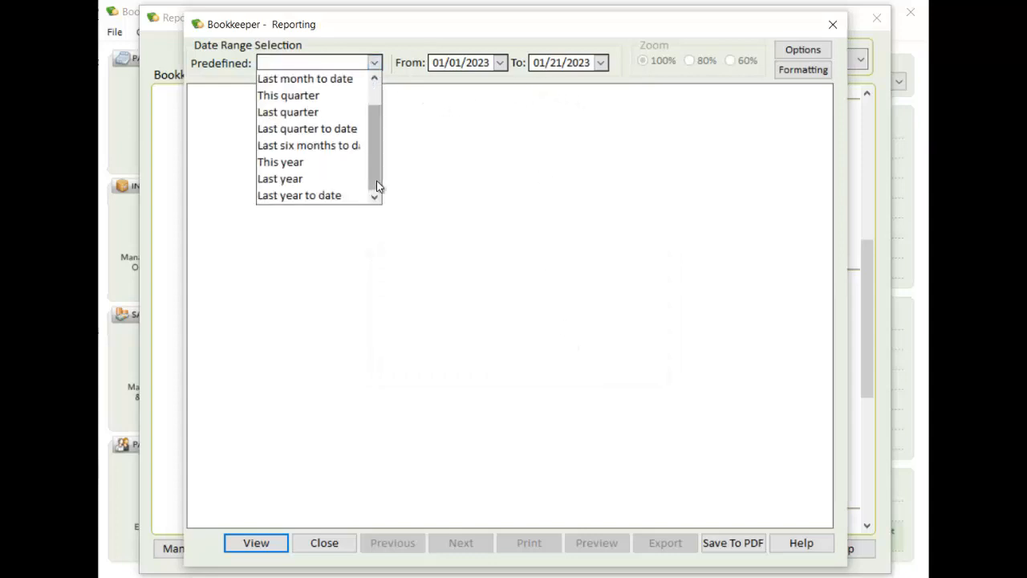
{"action": "left_click", "coordinate": [280, 179]}
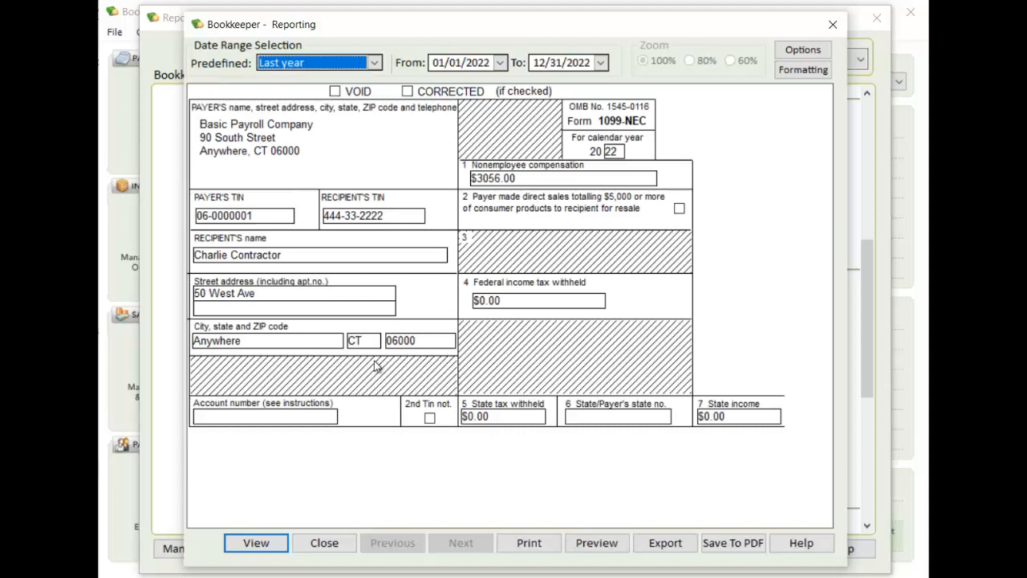
{"action": "mouse_move", "coordinate": [428, 165]}
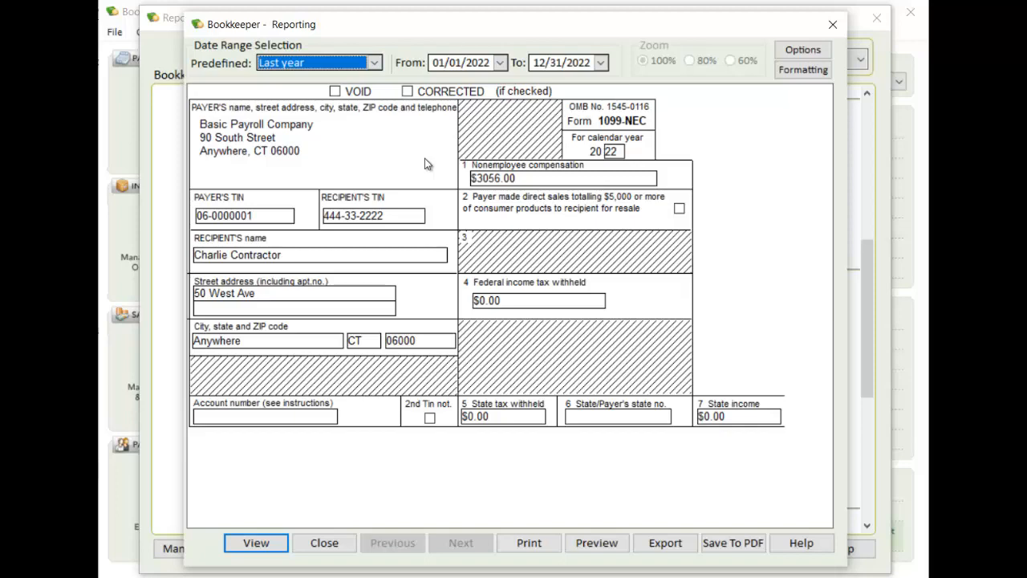
{"action": "mouse_move", "coordinate": [324, 542]}
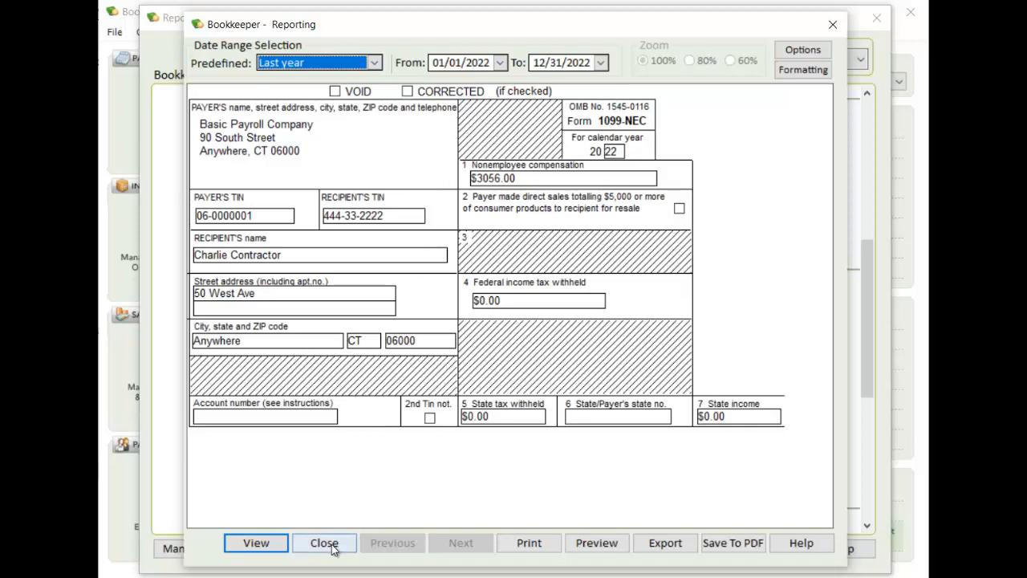
{"action": "left_click", "coordinate": [324, 542]}
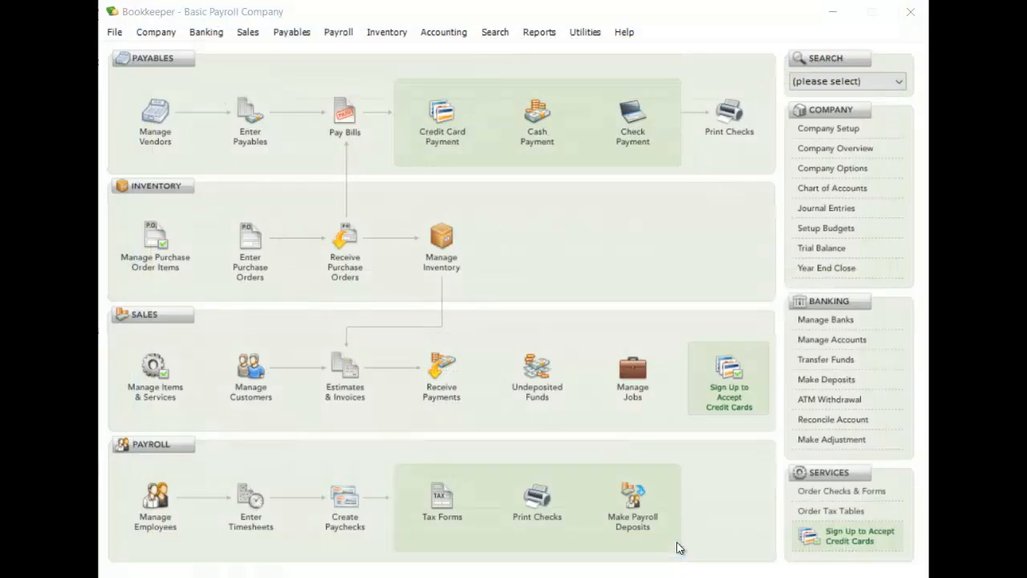
{"action": "mouse_move", "coordinate": [156, 38]}
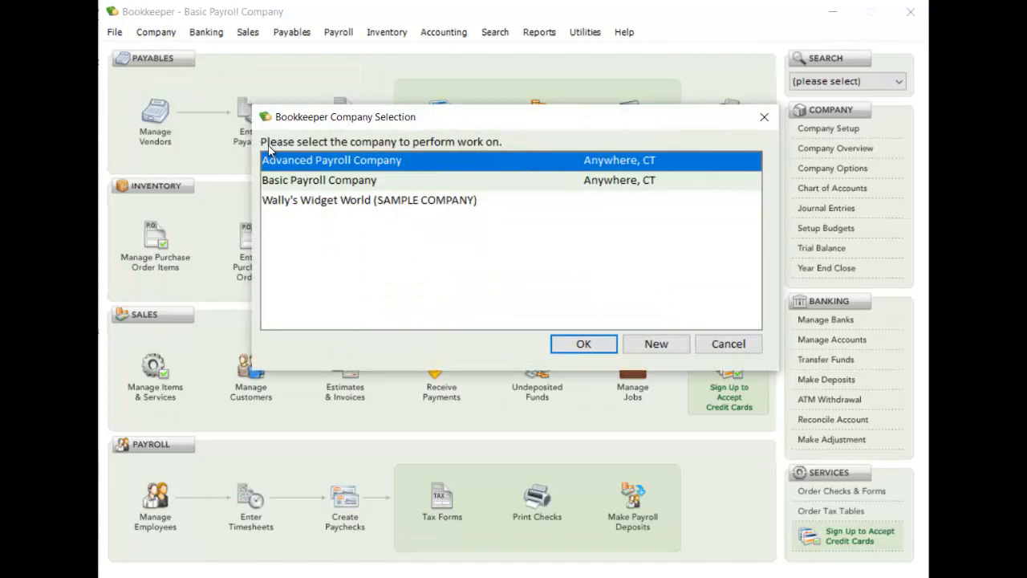
Step: Select Advanced Payroll Company and close its overview showing $4,249.00 in Main Checking
{"action": "left_click", "coordinate": [583, 344]}
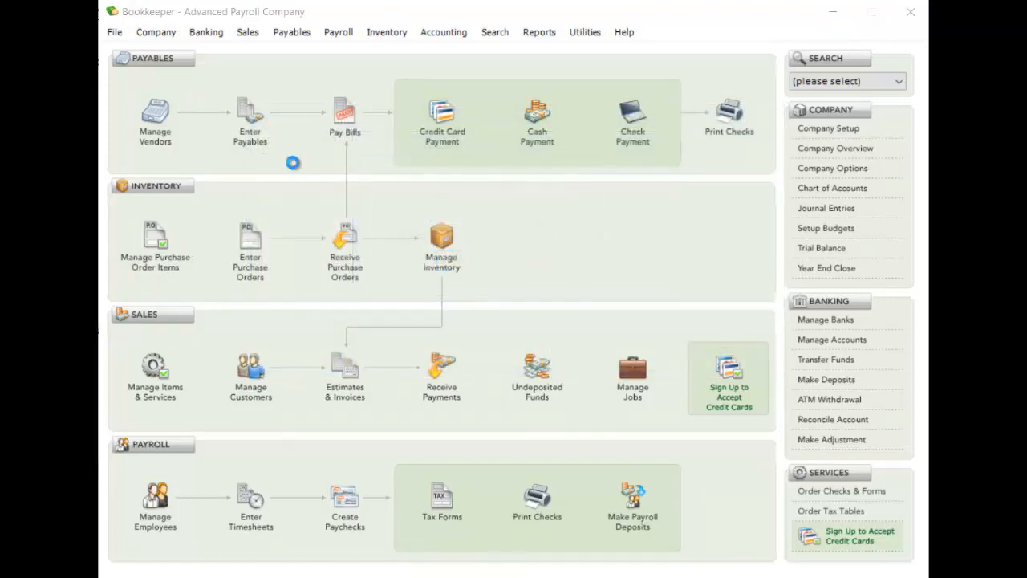
{"action": "left_click", "coordinate": [835, 148]}
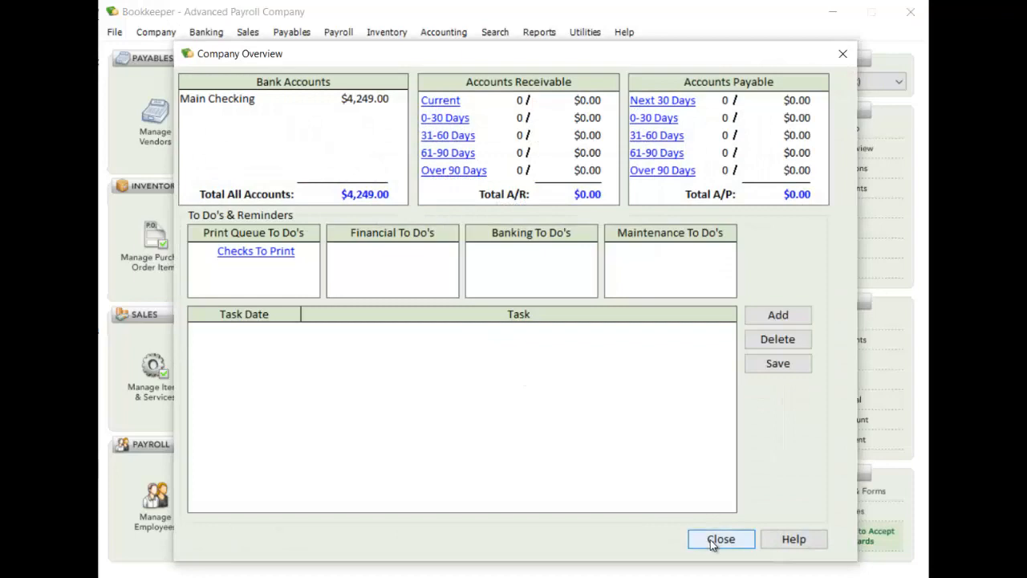
{"action": "left_click", "coordinate": [720, 538]}
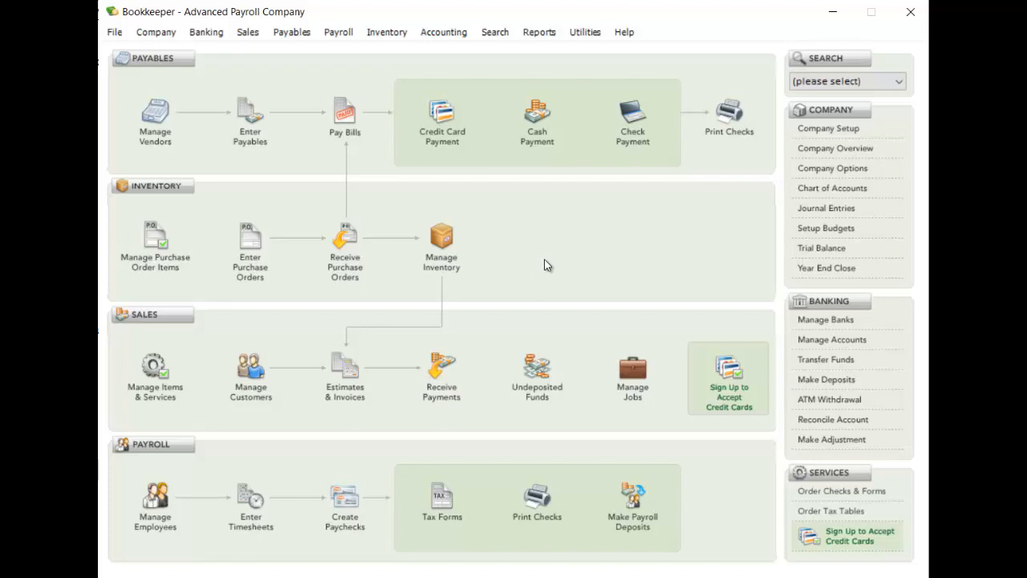
{"action": "mouse_move", "coordinate": [337, 32]}
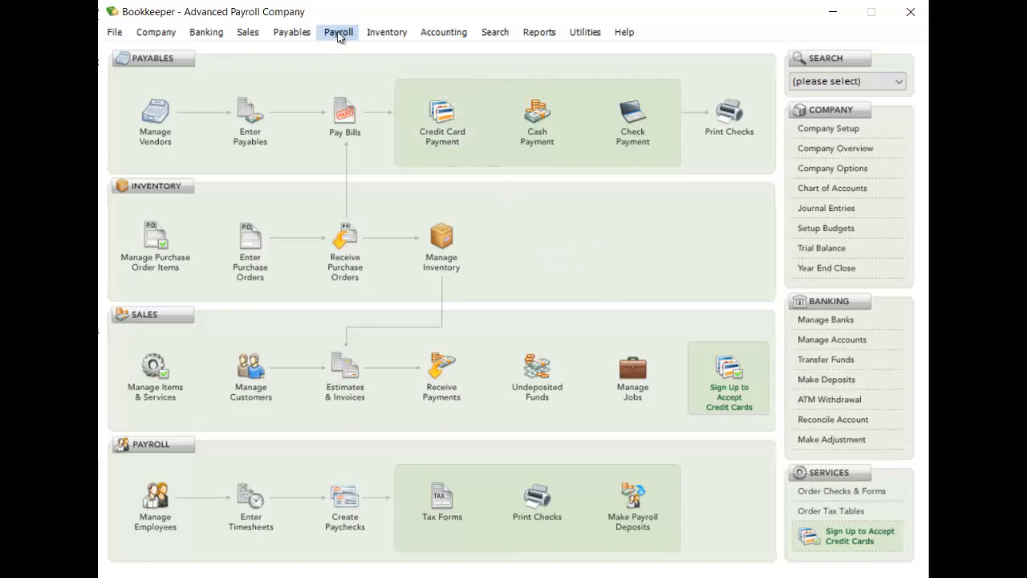
Step: Choose Manage Contractors from the Payroll menu to list Carol Contractor
{"action": "left_click", "coordinate": [337, 32]}
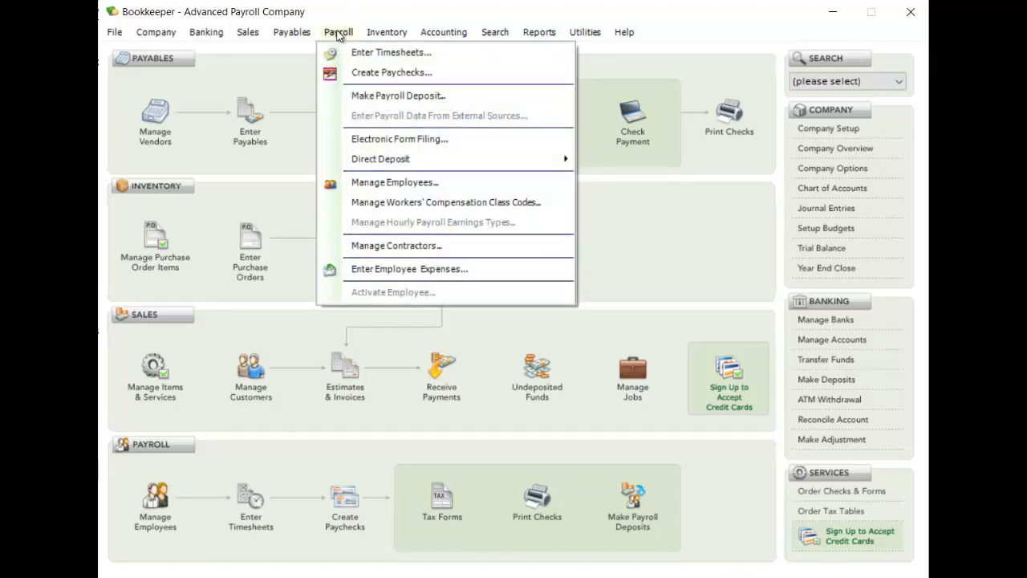
{"action": "mouse_move", "coordinate": [396, 245]}
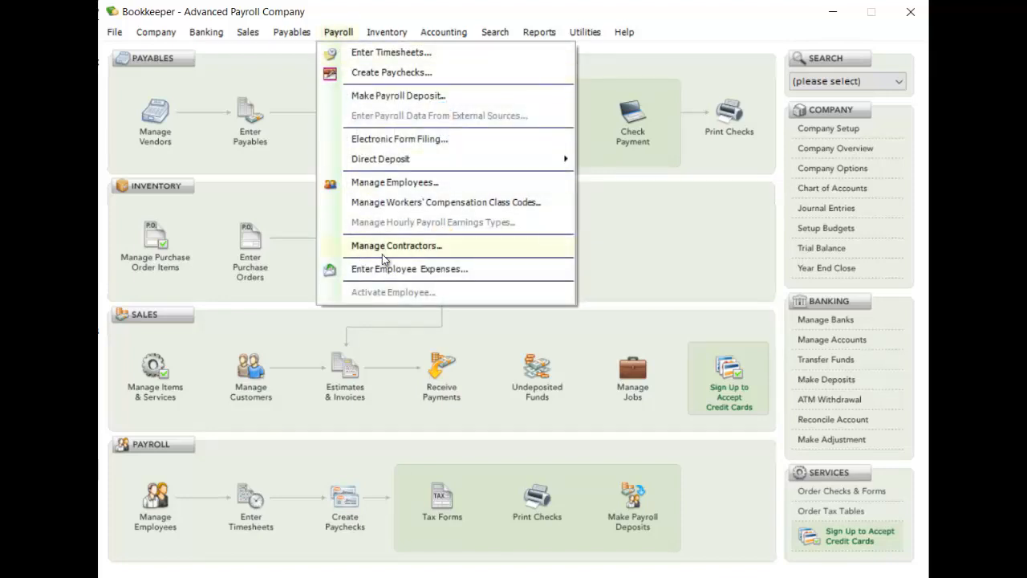
{"action": "left_click", "coordinate": [395, 245]}
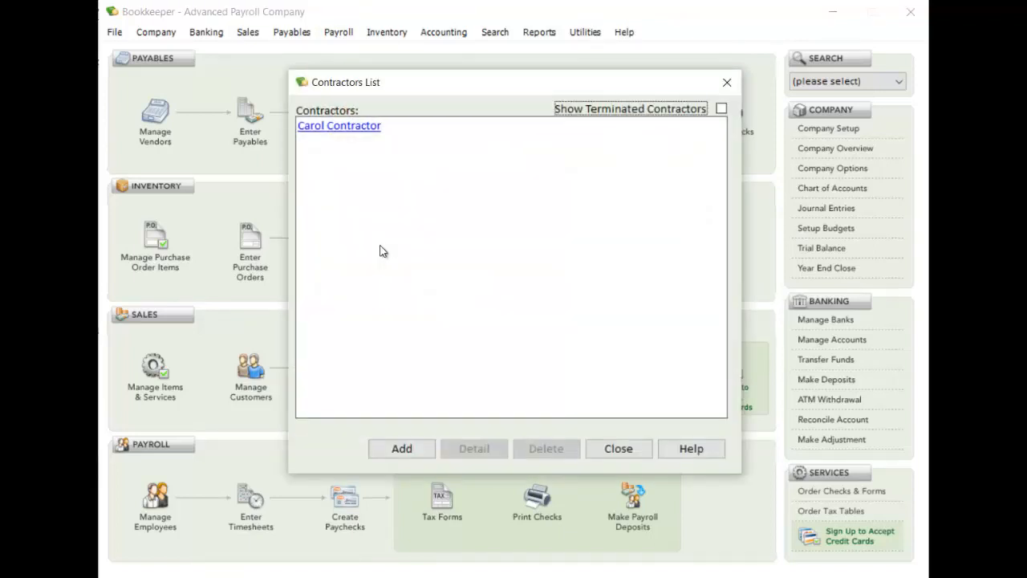
{"action": "mouse_move", "coordinate": [343, 130]}
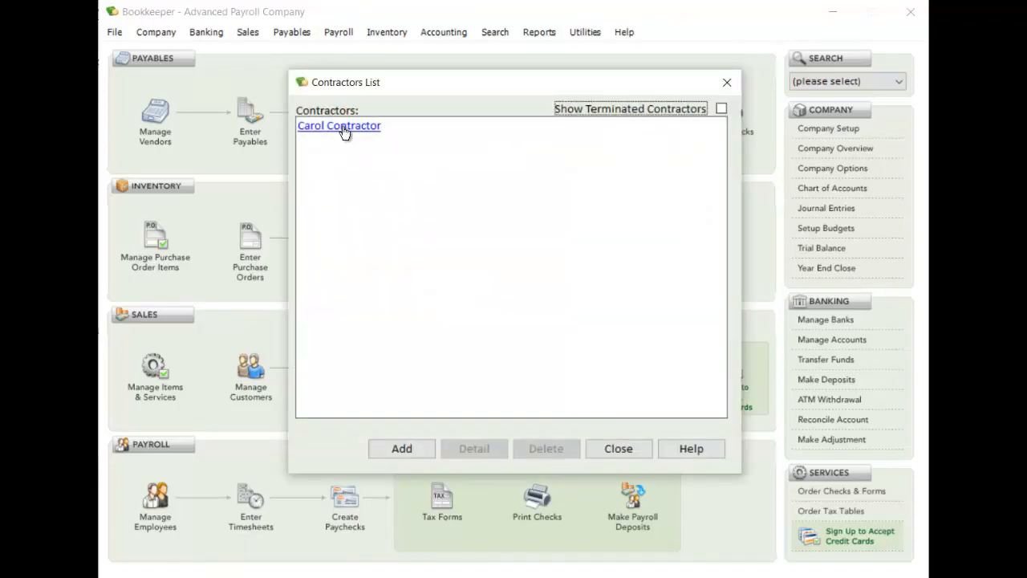
Step: Show Carol Contractor's Employment details: active, tax ID 222-00-9999, weekly cycle
{"action": "double_click", "coordinate": [339, 125]}
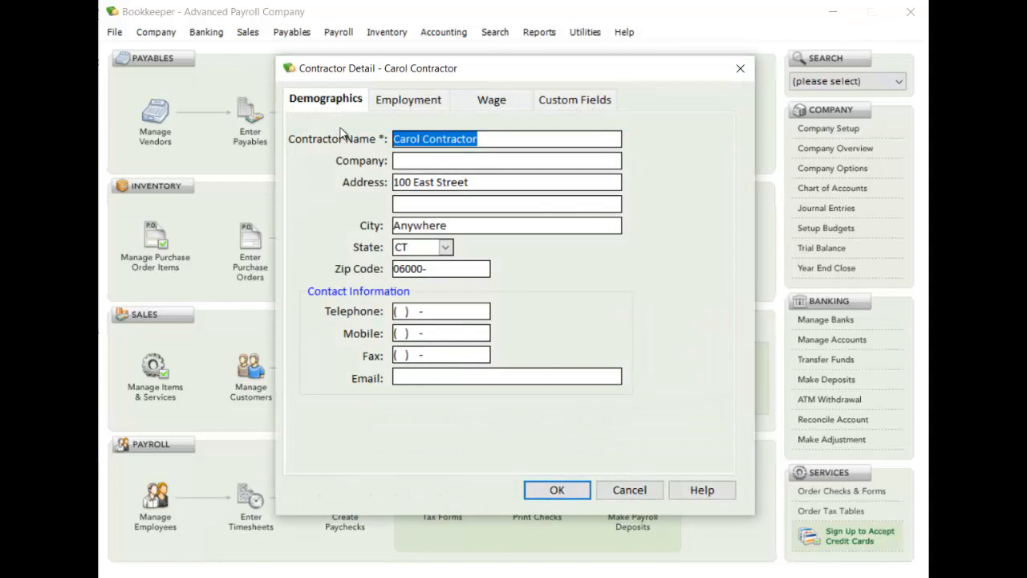
{"action": "mouse_move", "coordinate": [316, 180]}
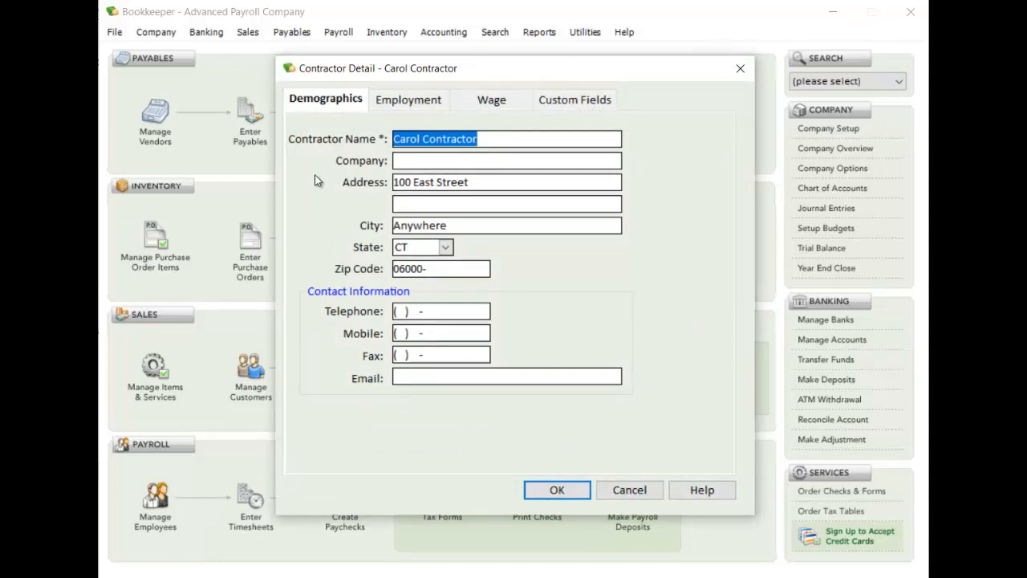
{"action": "left_click", "coordinate": [408, 100]}
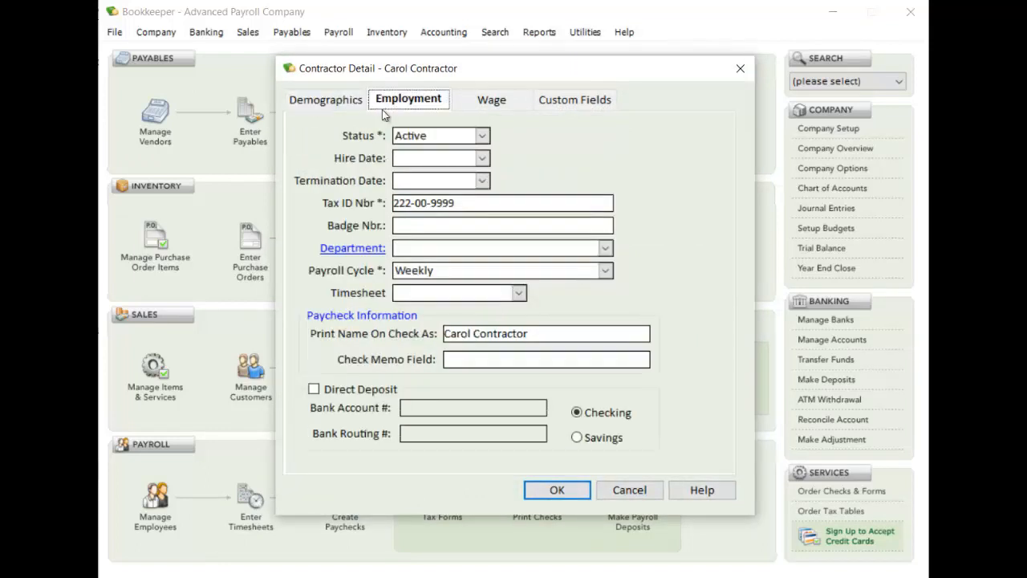
{"action": "mouse_move", "coordinate": [337, 278]}
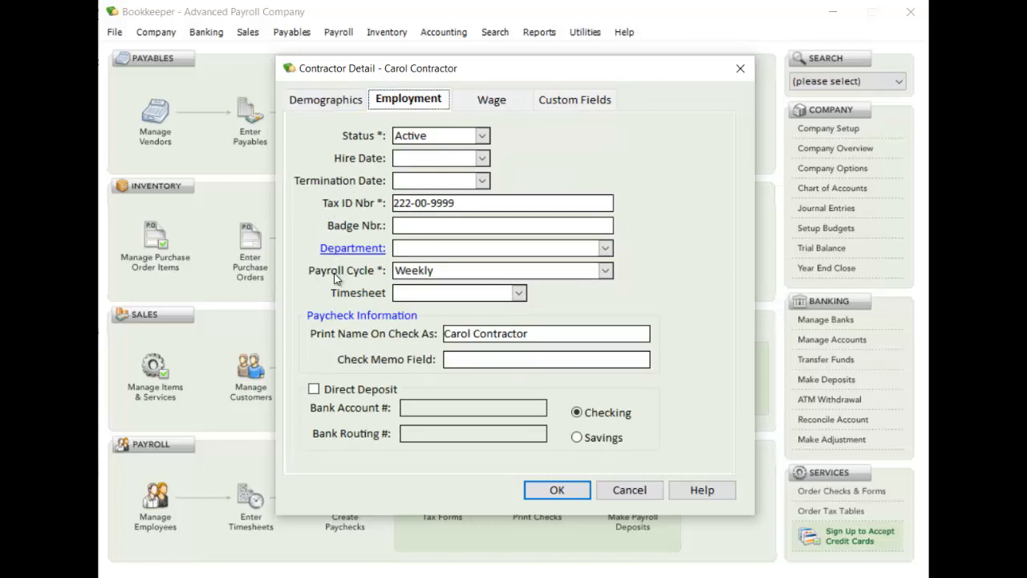
{"action": "mouse_move", "coordinate": [321, 283]}
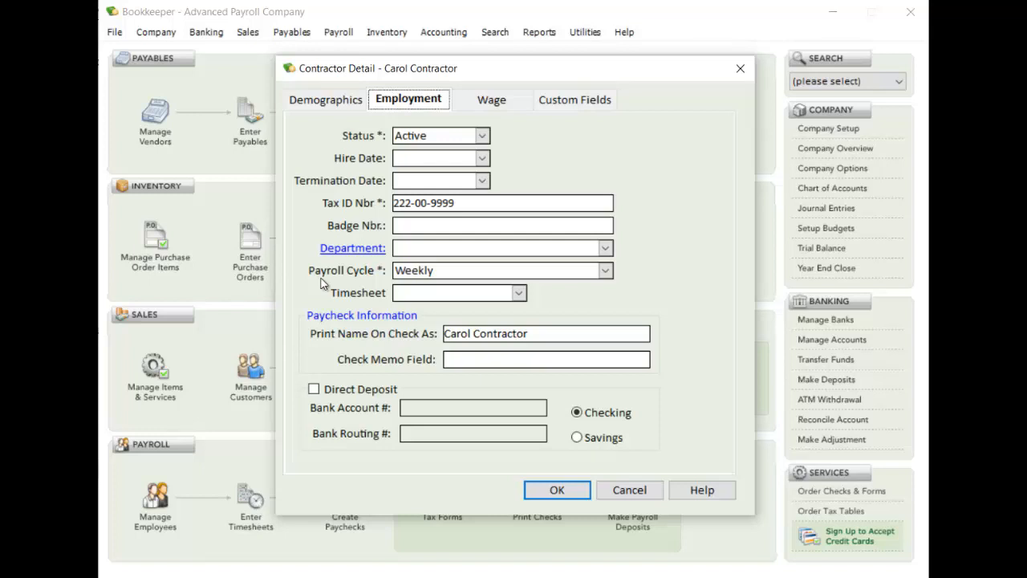
{"action": "mouse_move", "coordinate": [490, 115]}
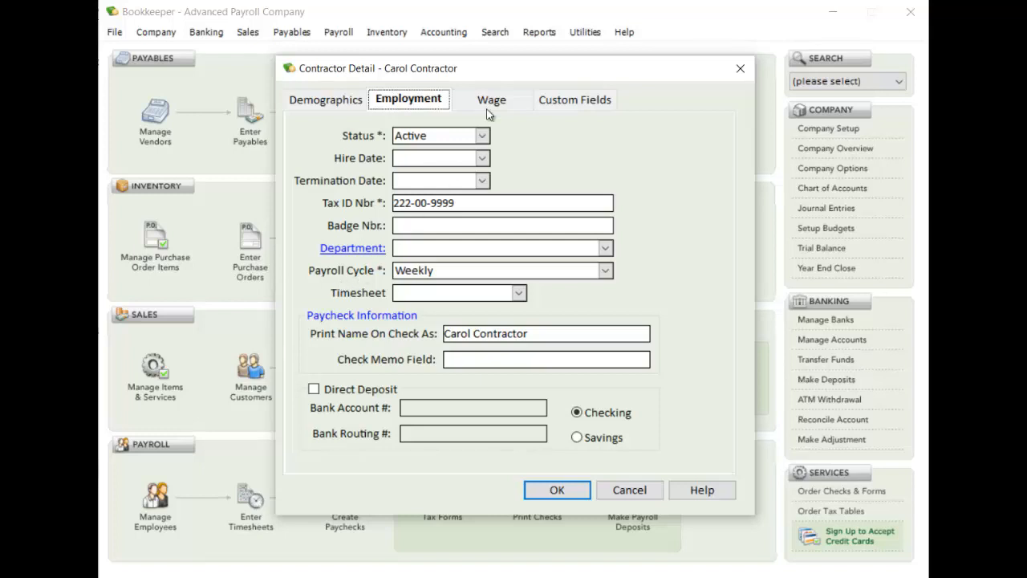
Step: Review Carol Contractor's $40.00 regular wage rate and save the record
{"action": "left_click", "coordinate": [491, 100]}
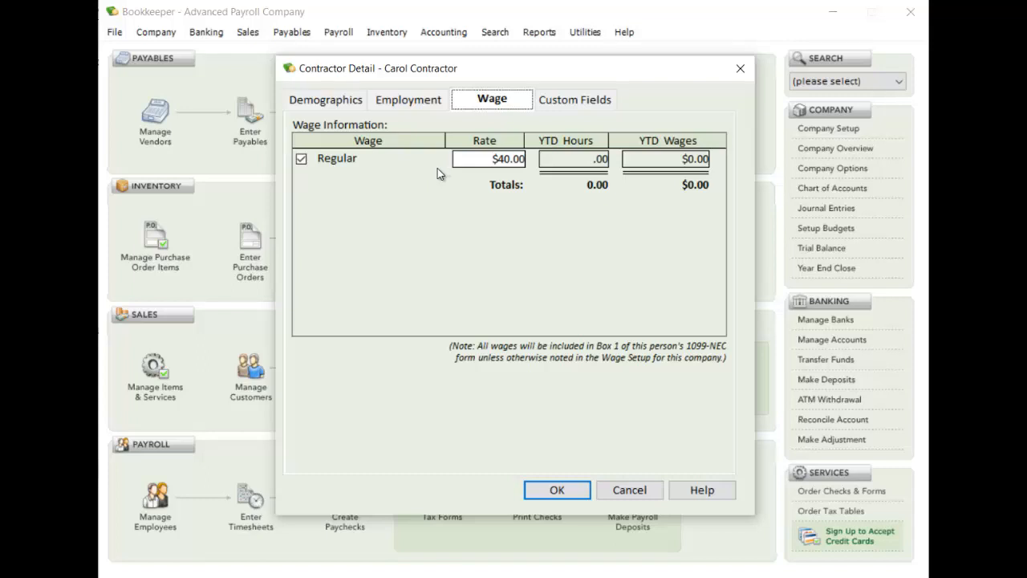
{"action": "mouse_move", "coordinate": [360, 275]}
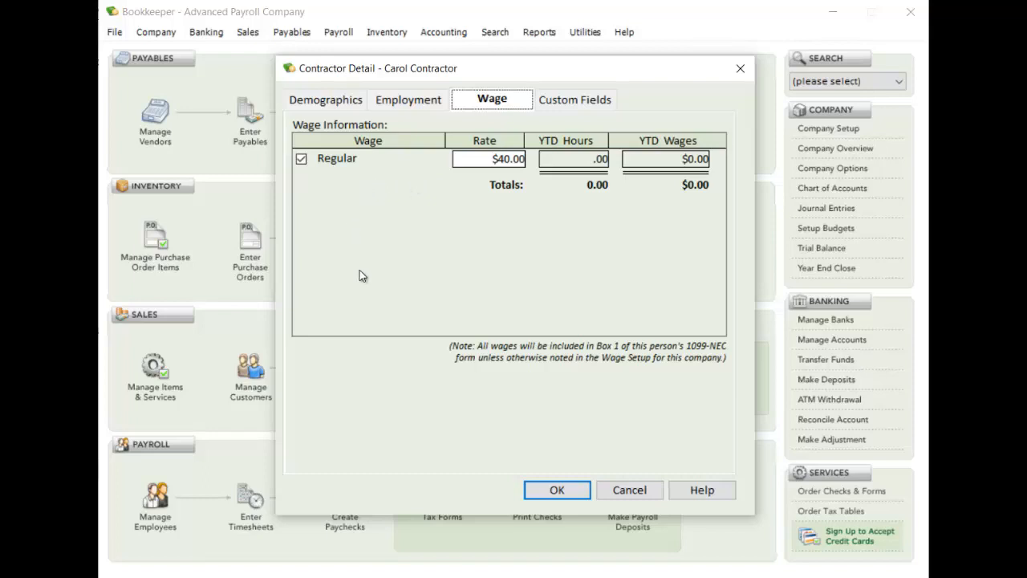
{"action": "mouse_move", "coordinate": [381, 167]}
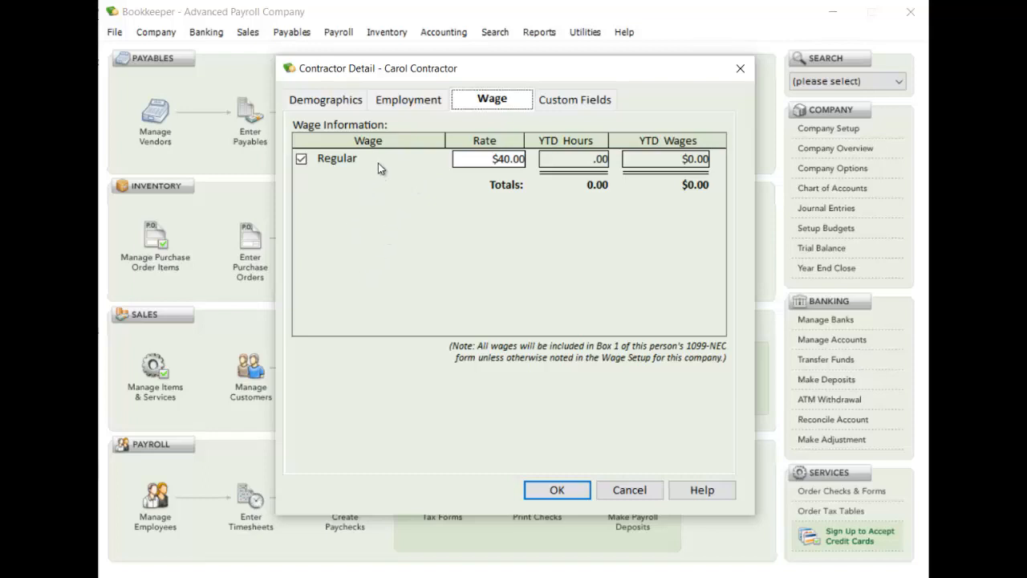
{"action": "mouse_move", "coordinate": [550, 474]}
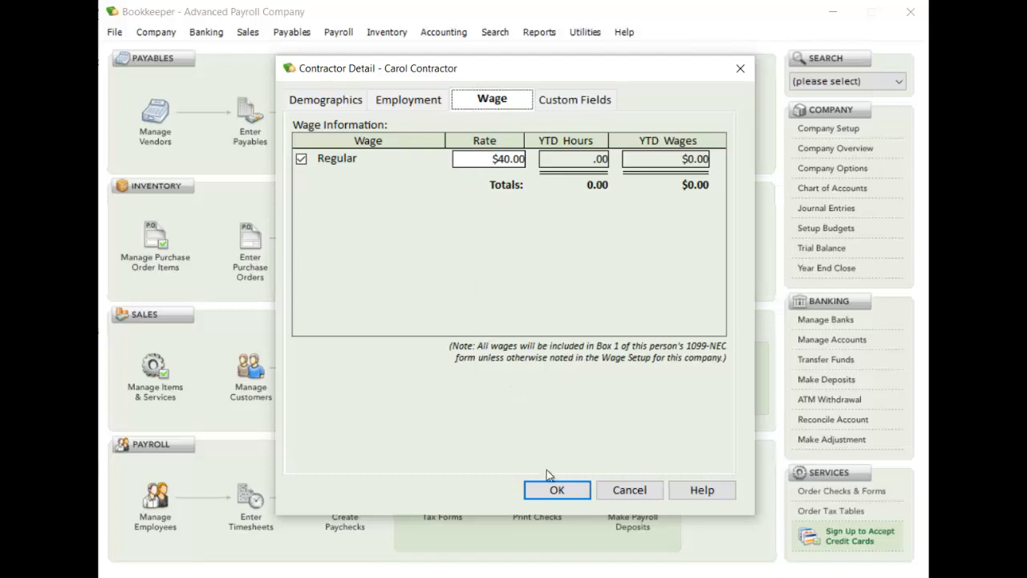
{"action": "left_click", "coordinate": [557, 490]}
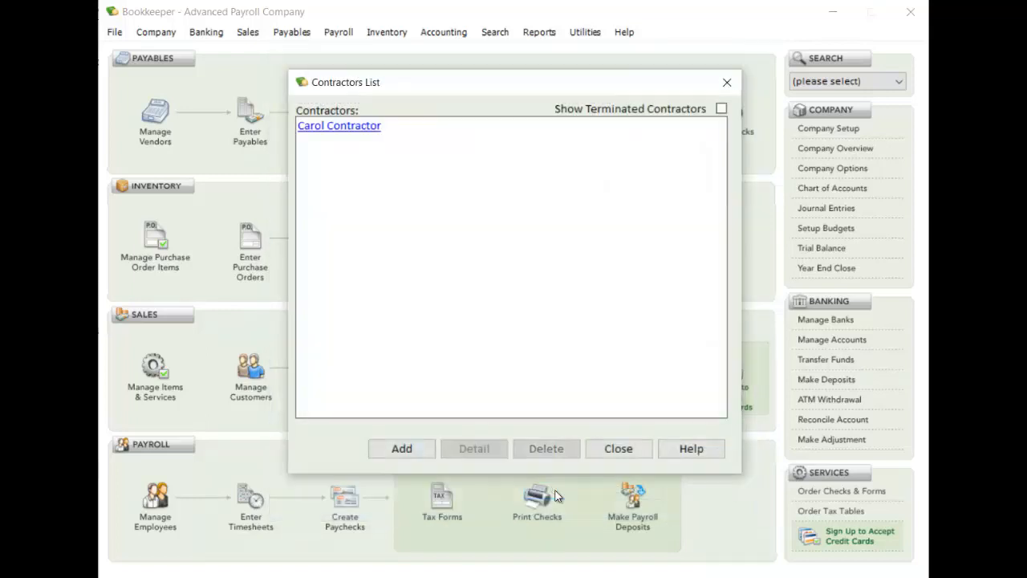
Step: Close the contractors list and start Create Paychecks for the Weekly cycle
{"action": "left_click", "coordinate": [618, 449]}
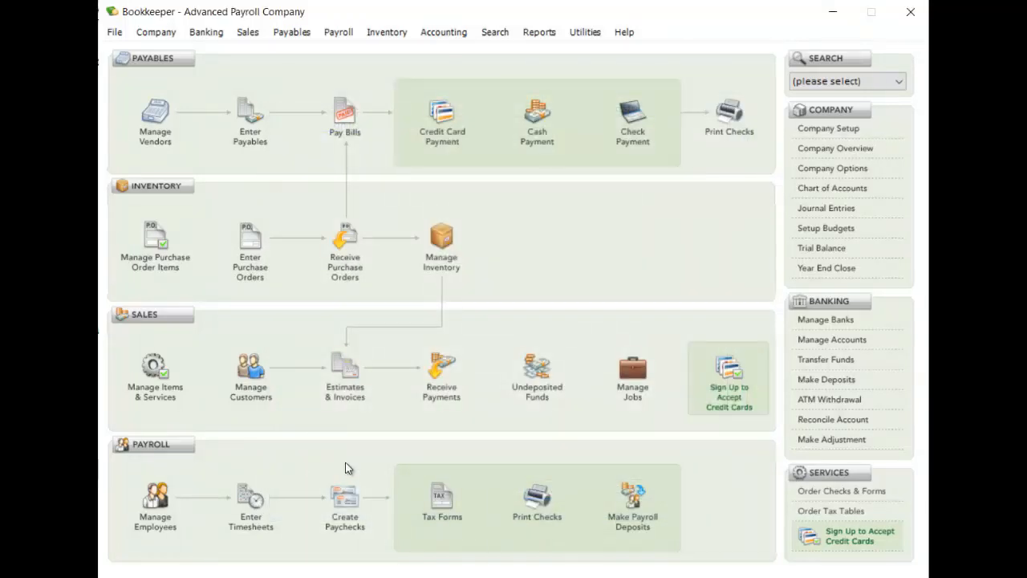
{"action": "mouse_move", "coordinate": [345, 501]}
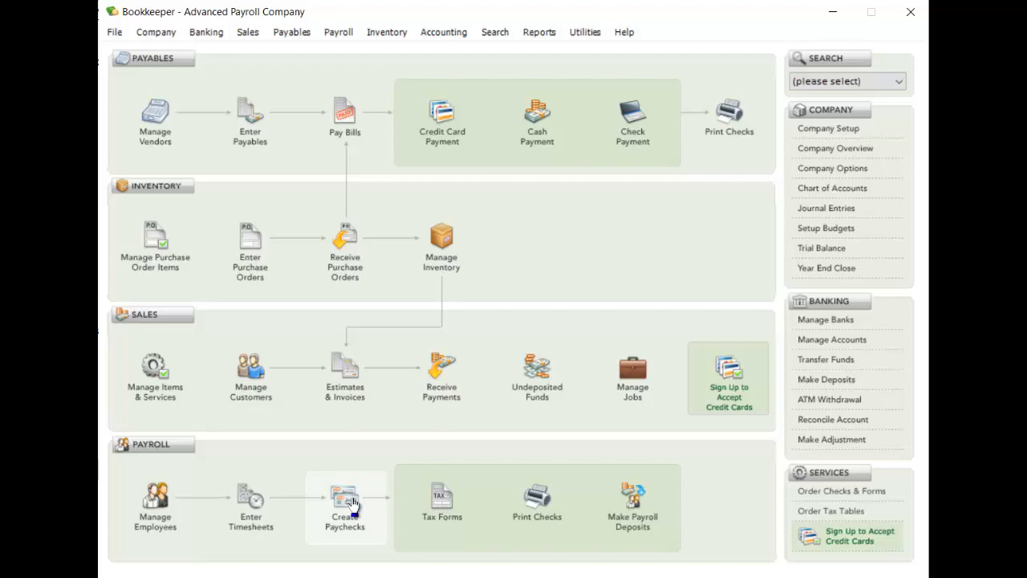
{"action": "left_click", "coordinate": [344, 505]}
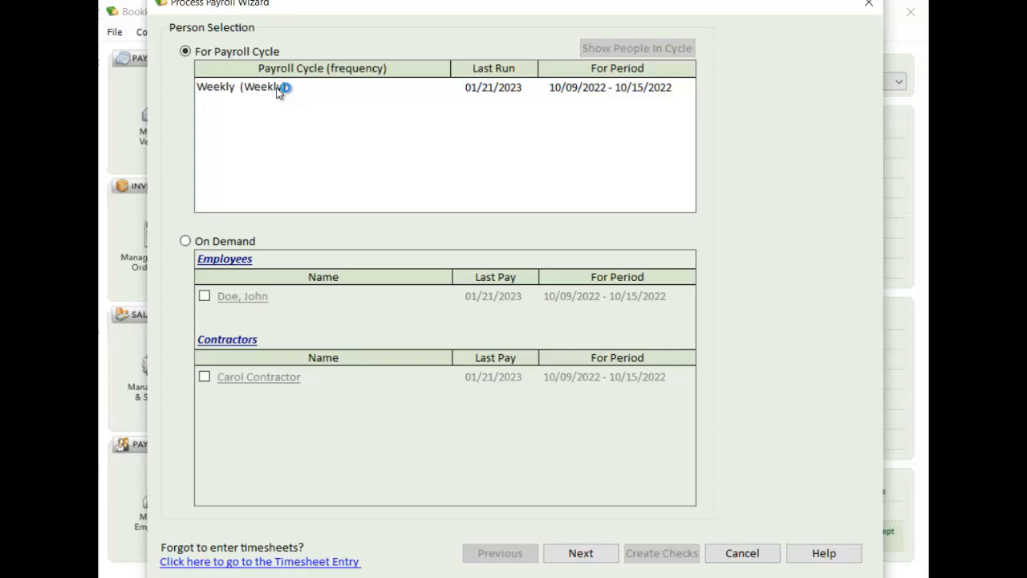
{"action": "mouse_move", "coordinate": [281, 220]}
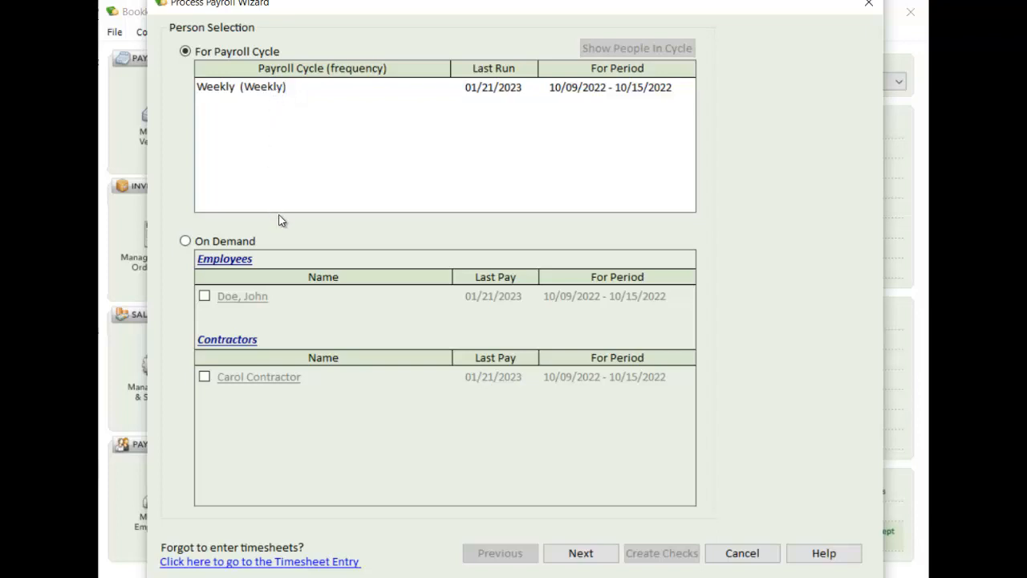
{"action": "mouse_move", "coordinate": [269, 383]}
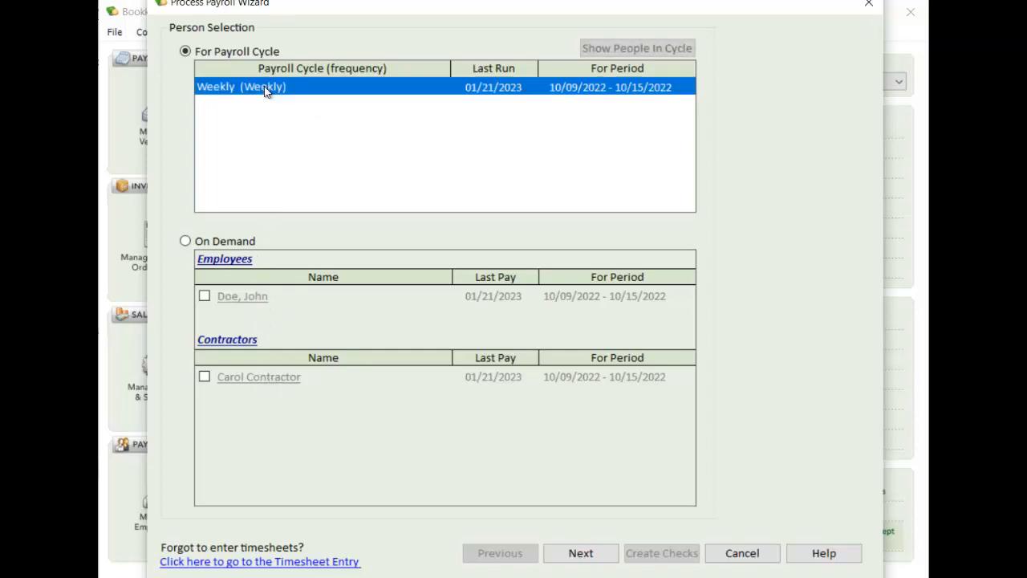
Step: Enter 40 hours for Carol Contractor, netting $1,600.00
{"action": "left_click", "coordinate": [580, 553]}
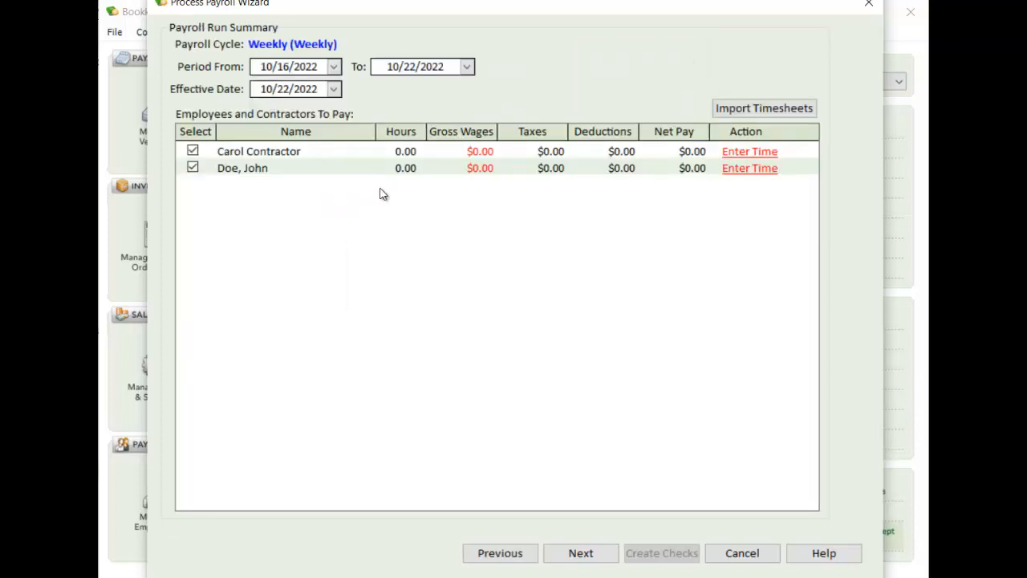
{"action": "mouse_move", "coordinate": [325, 178]}
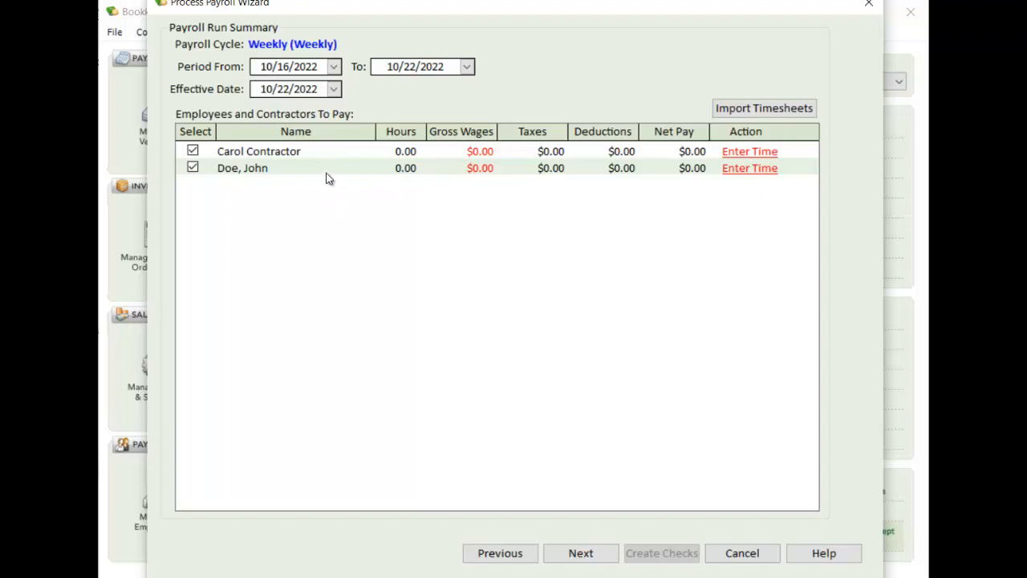
{"action": "left_click", "coordinate": [749, 151]}
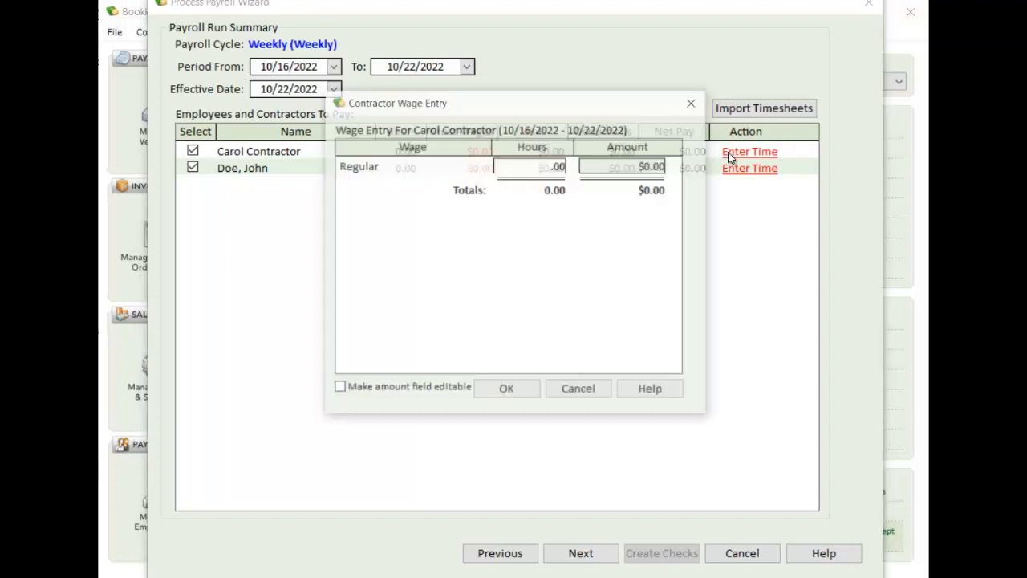
{"action": "type", "text": "40"}
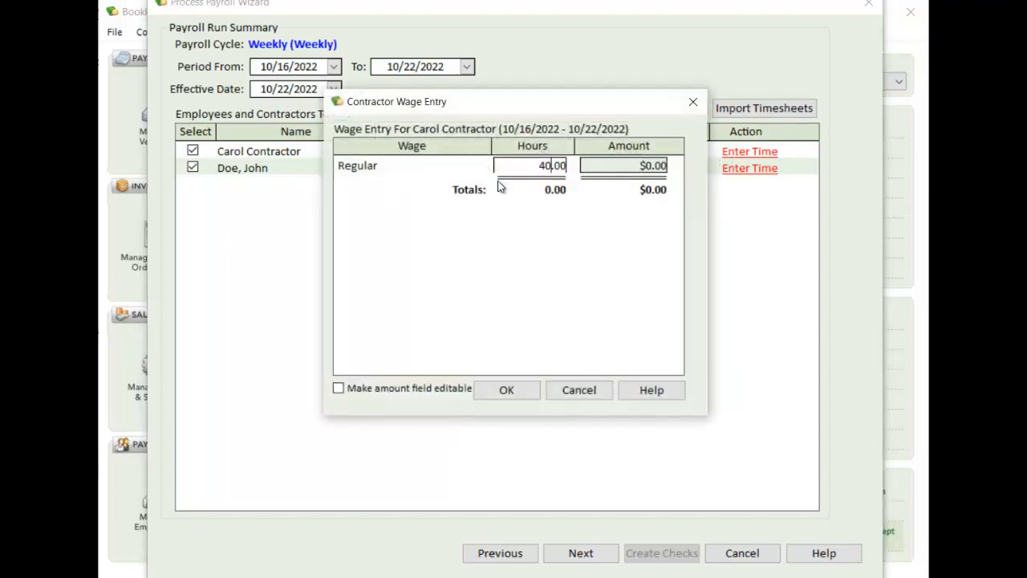
{"action": "left_click", "coordinate": [506, 389]}
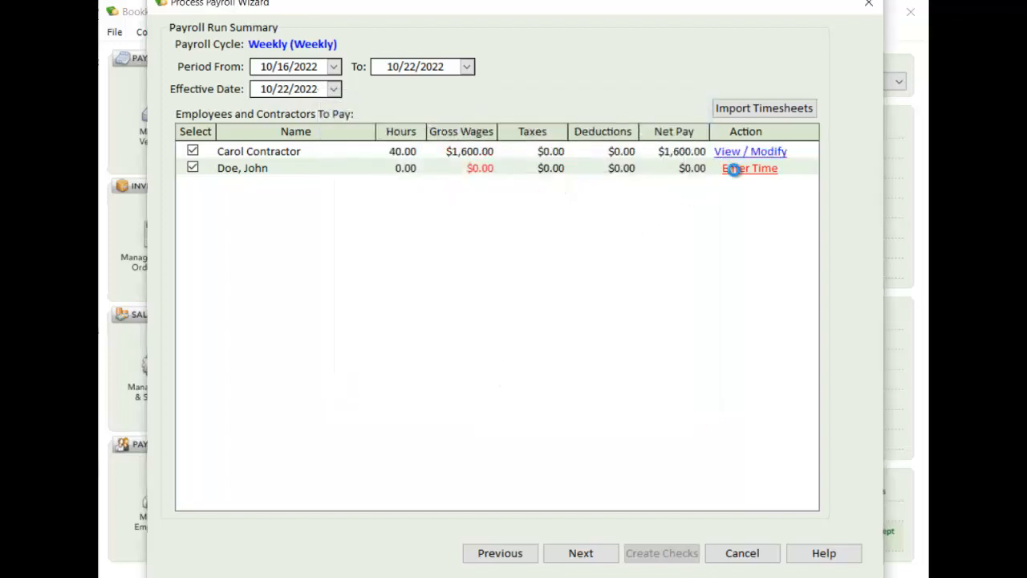
Step: Enter 40 hours for John Doe and recalculate his pay to net $1,275.50
{"action": "left_click", "coordinate": [749, 168]}
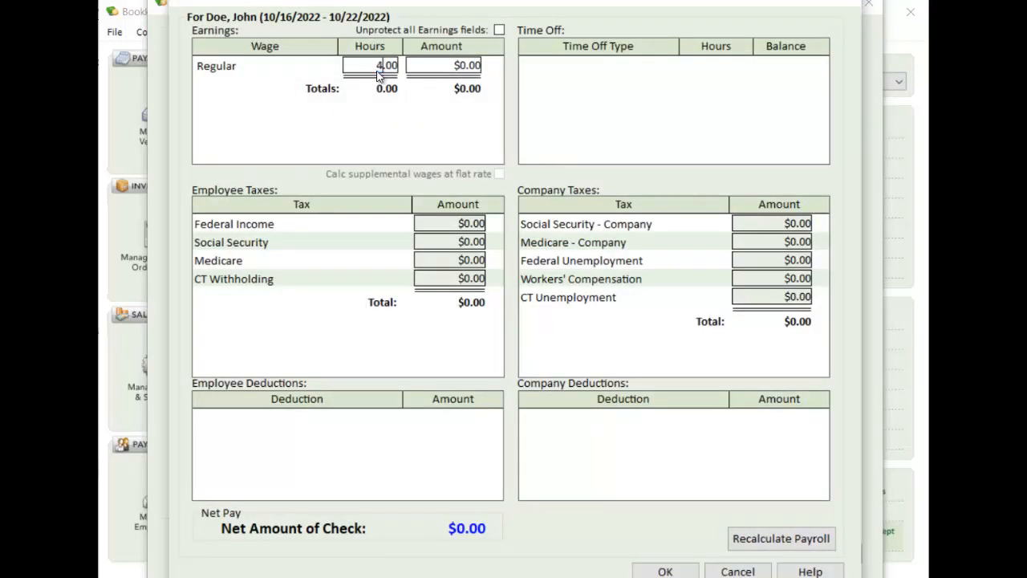
{"action": "left_click", "coordinate": [780, 538]}
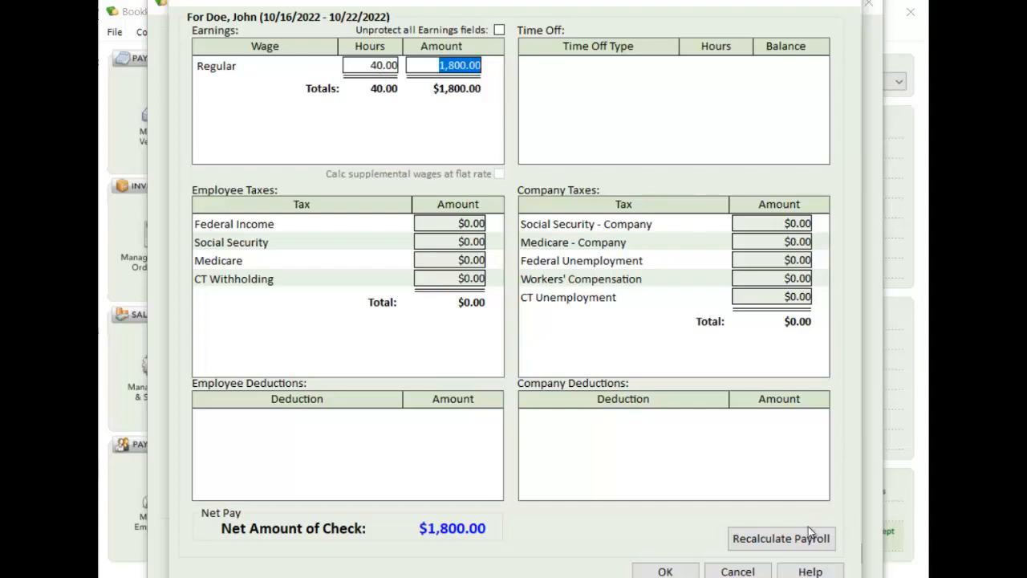
{"action": "left_click", "coordinate": [780, 538]}
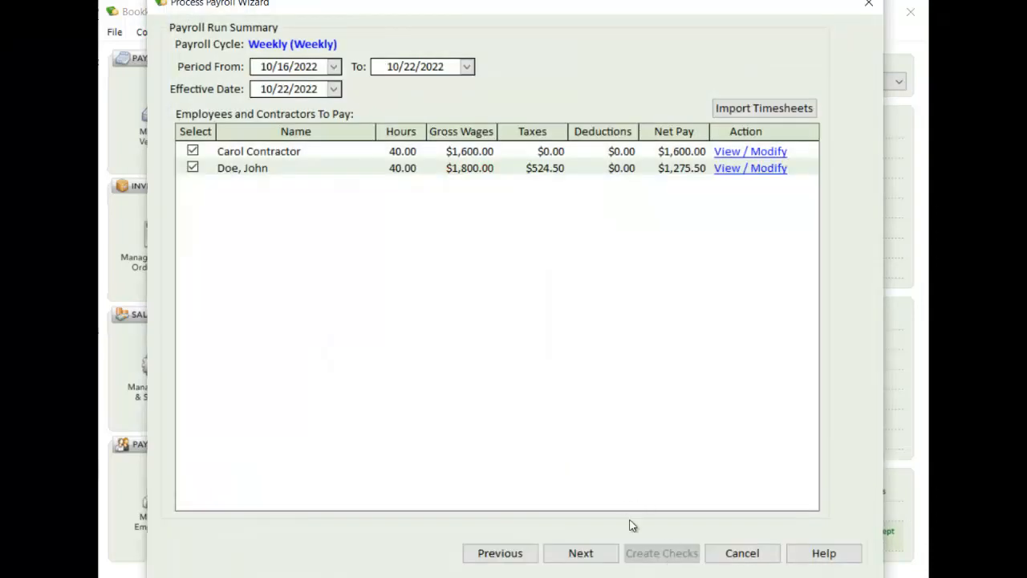
Step: Create the two checks totalling $2,875.50 without preview and acknowledge the confirmation
{"action": "left_click", "coordinate": [580, 553]}
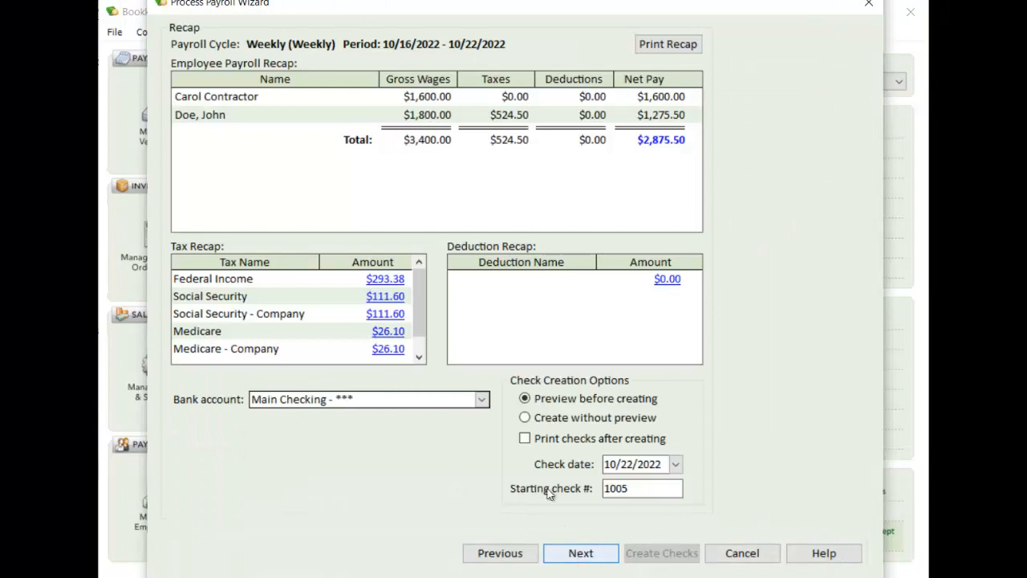
{"action": "left_click", "coordinate": [525, 416]}
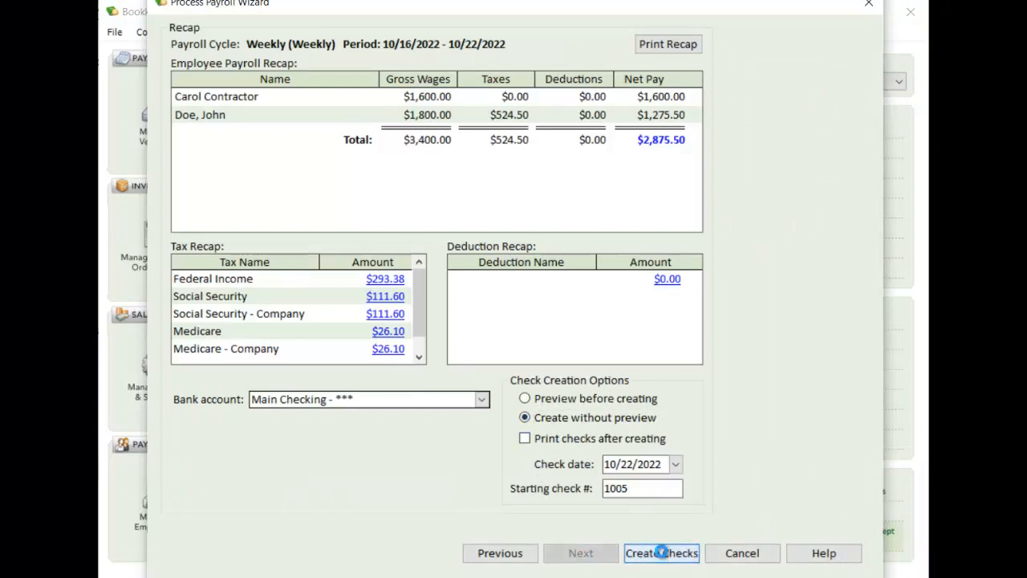
{"action": "left_click", "coordinate": [661, 553]}
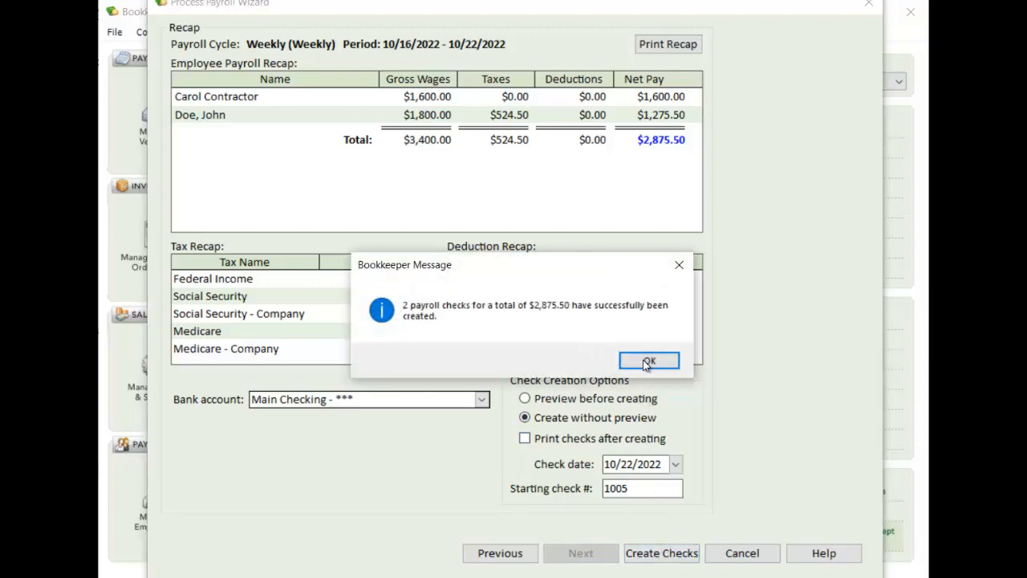
{"action": "left_click", "coordinate": [649, 361]}
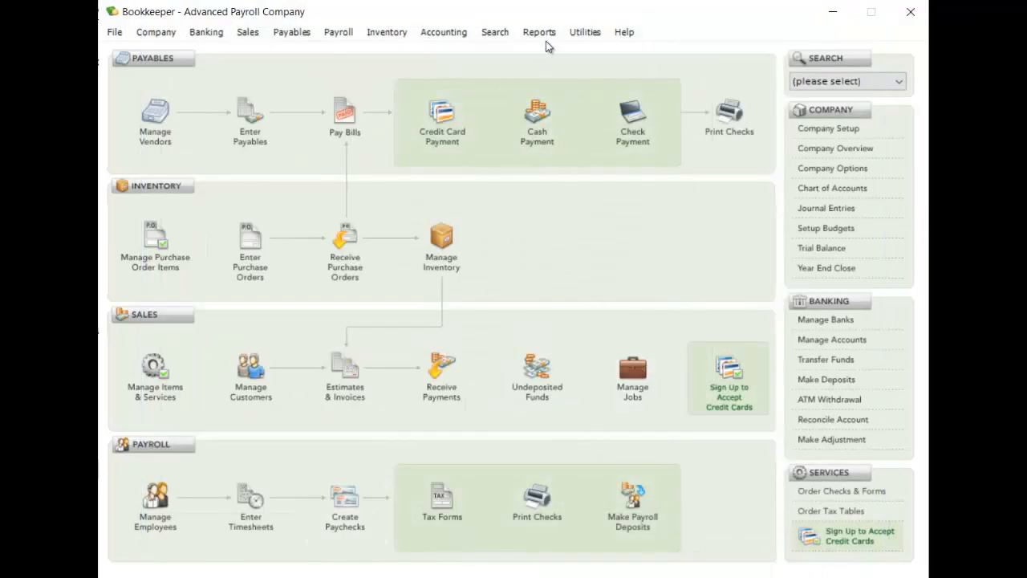
Step: Run the 1099-NEC report for Last year showing Carol Contractor's $4,800.00 compensation
{"action": "left_click", "coordinate": [539, 32]}
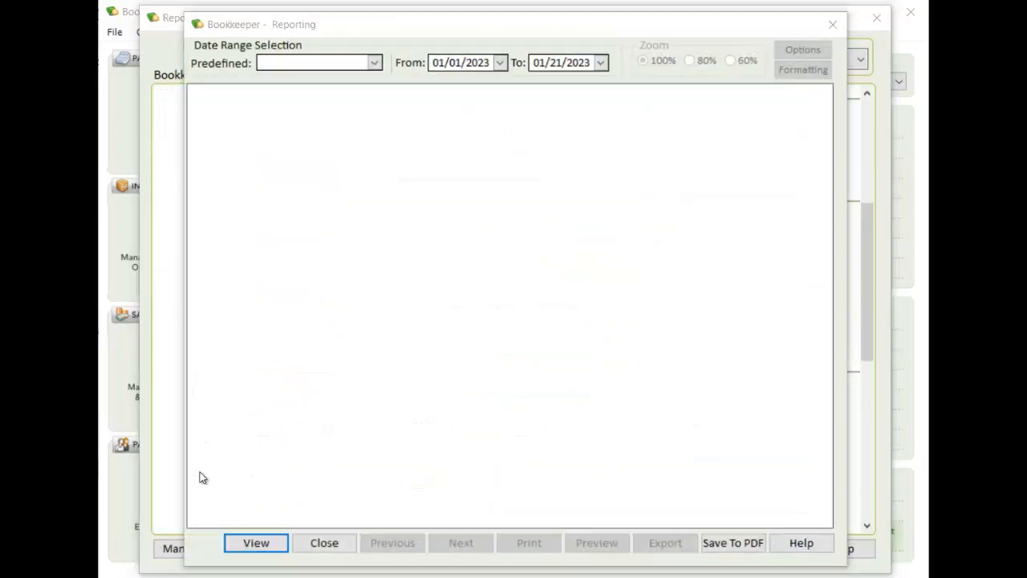
{"action": "left_click", "coordinate": [313, 63]}
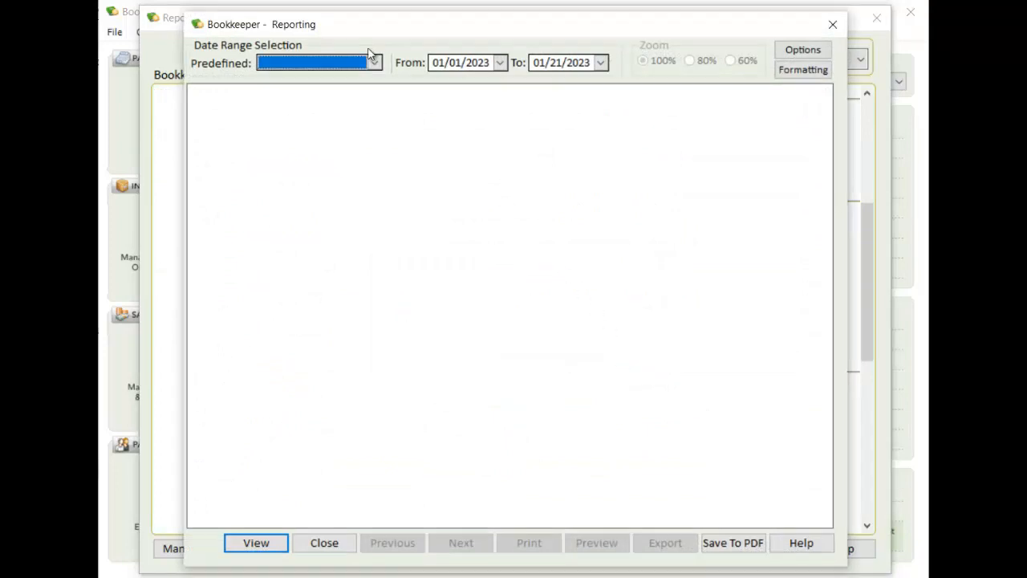
{"action": "left_click", "coordinate": [373, 63]}
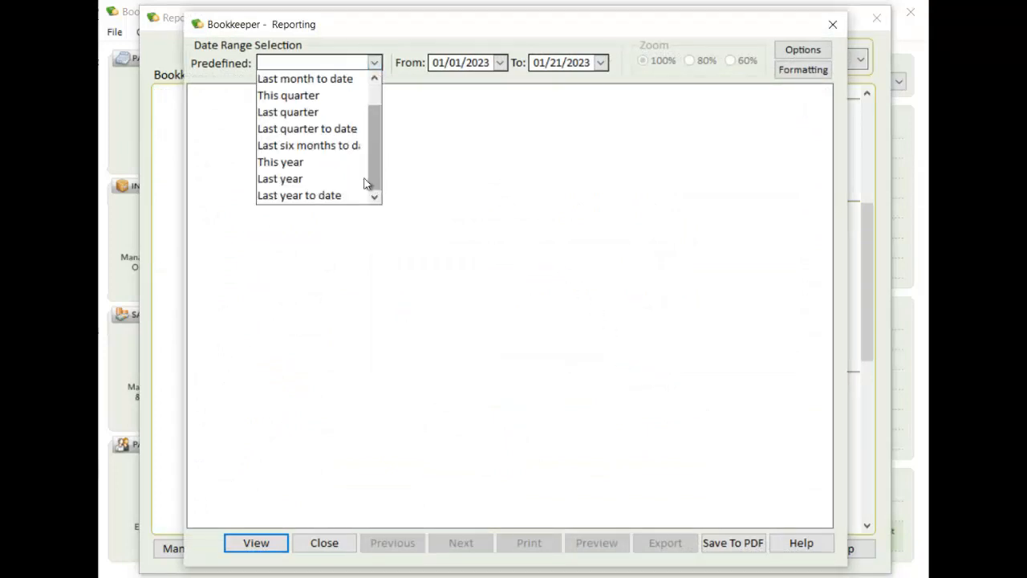
{"action": "left_click", "coordinate": [279, 178]}
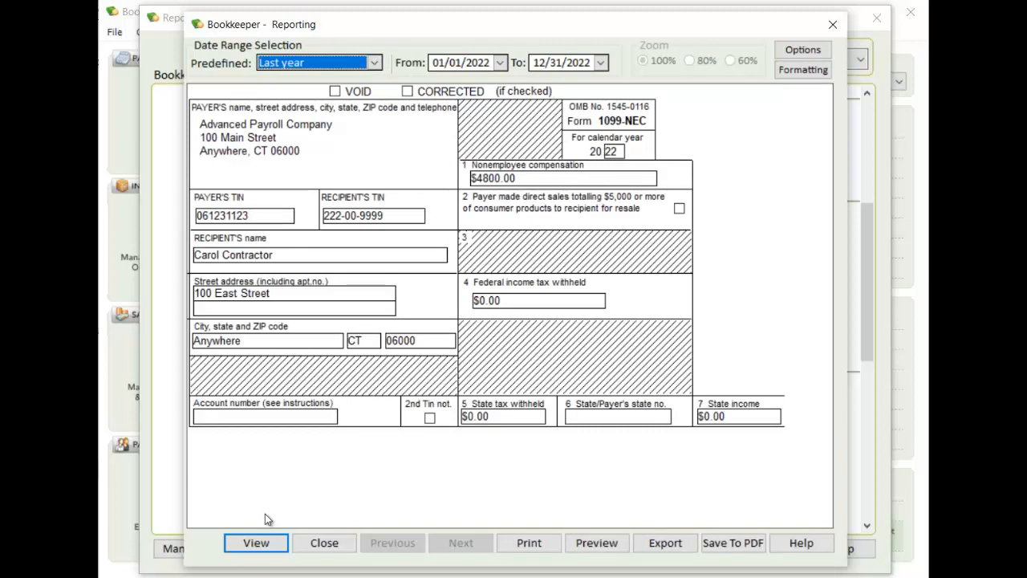
{"action": "mouse_move", "coordinate": [273, 514]}
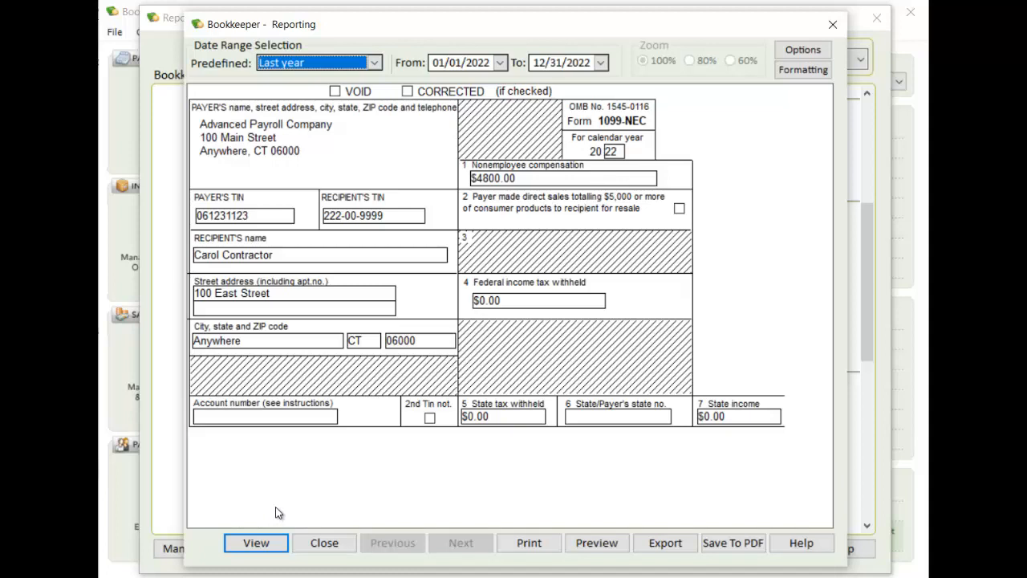
{"action": "mouse_move", "coordinate": [295, 518]}
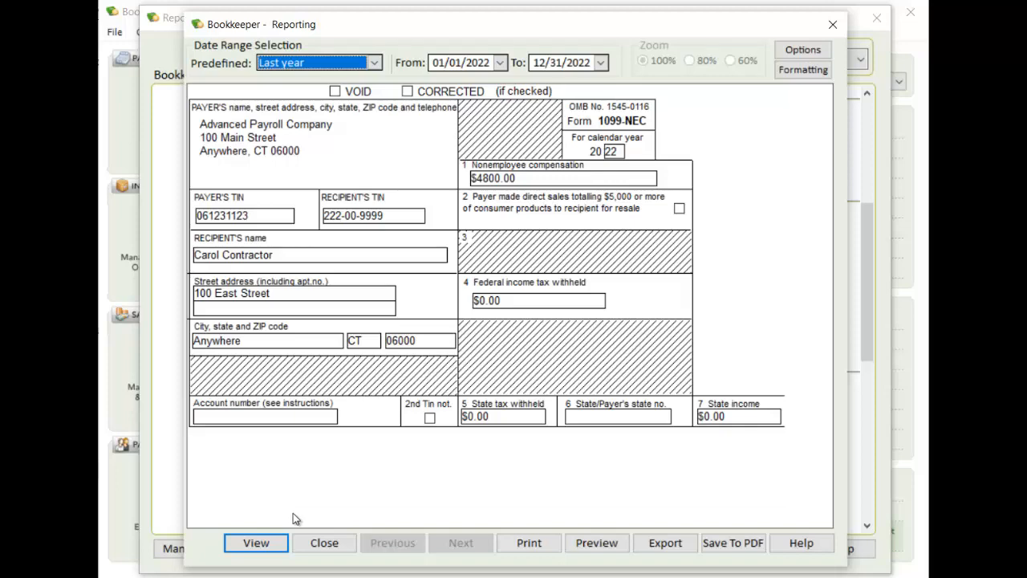